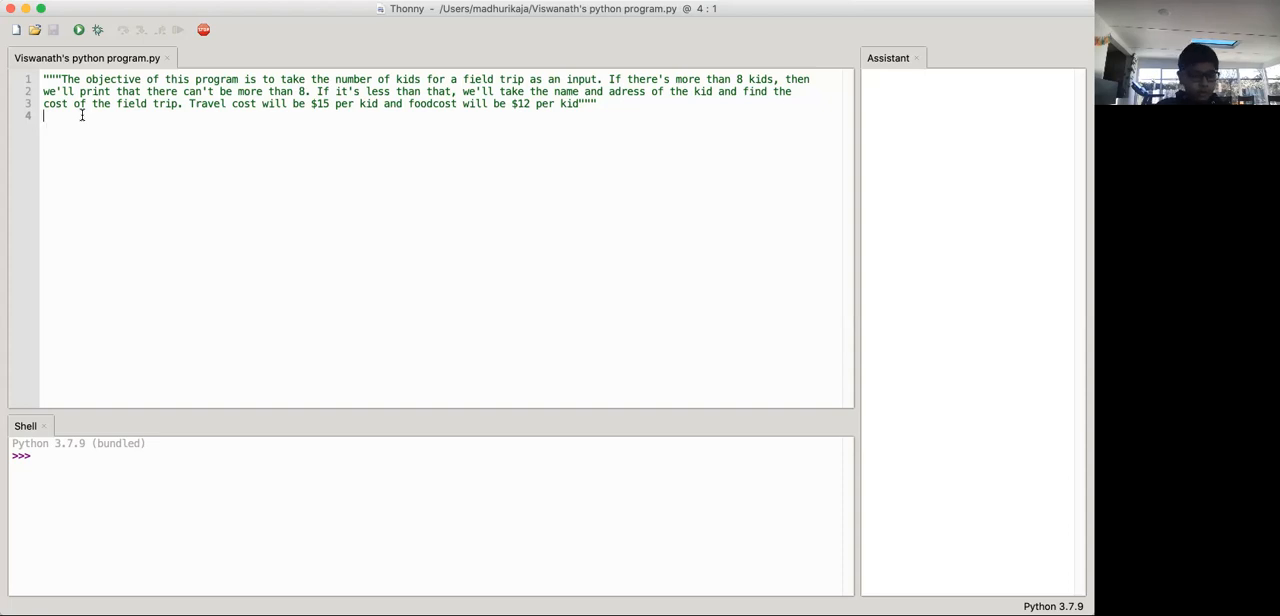
- Add num_of_kids = int(input("Enter the number of kids:")) on line 4
{"action": "type", "text": "num_"}
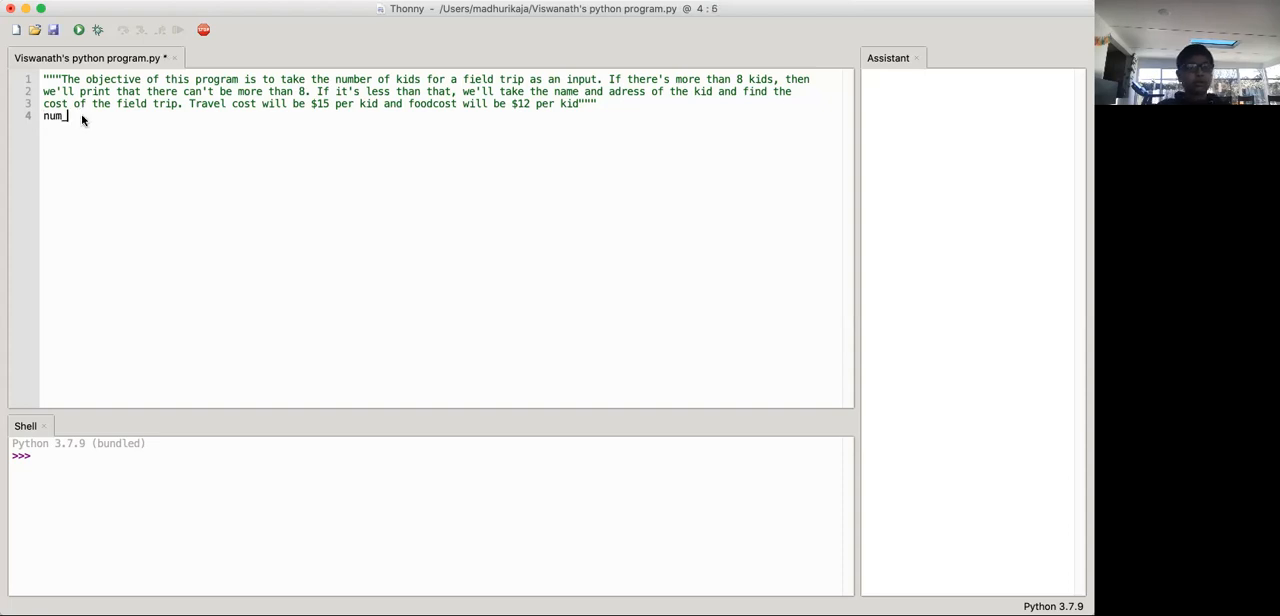
{"action": "type", "text": "_of_kids ="}
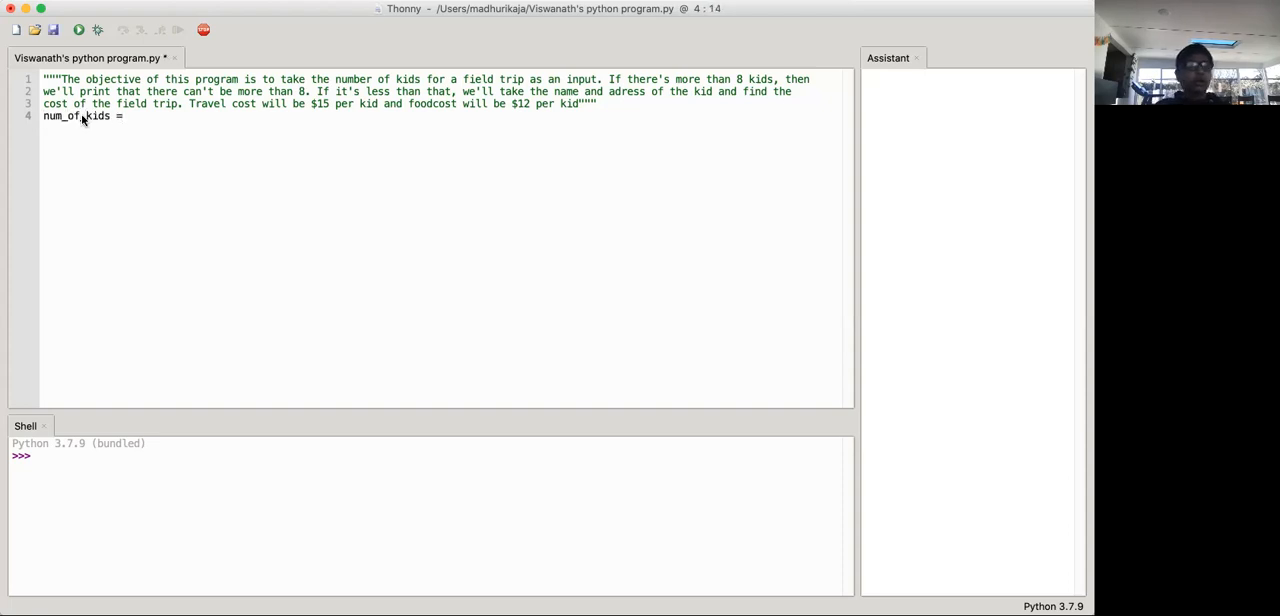
{"action": "type", "text": "int(input"}
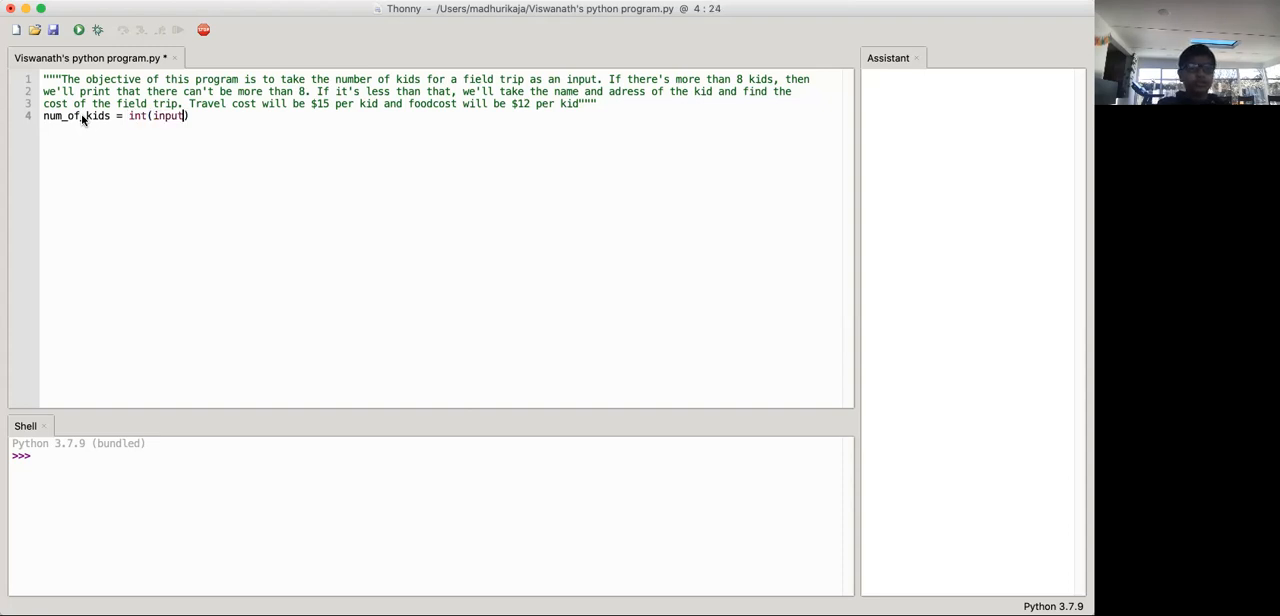
{"action": "type", "text": "''"}
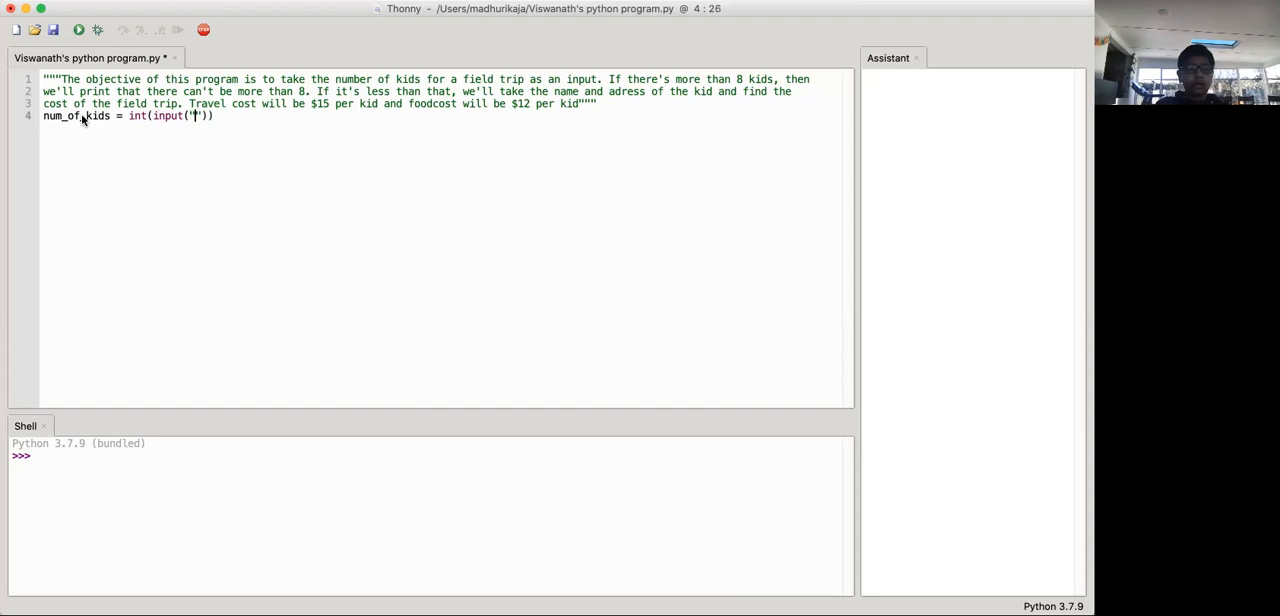
{"action": "type", "text": "Enter the number of kids:"}
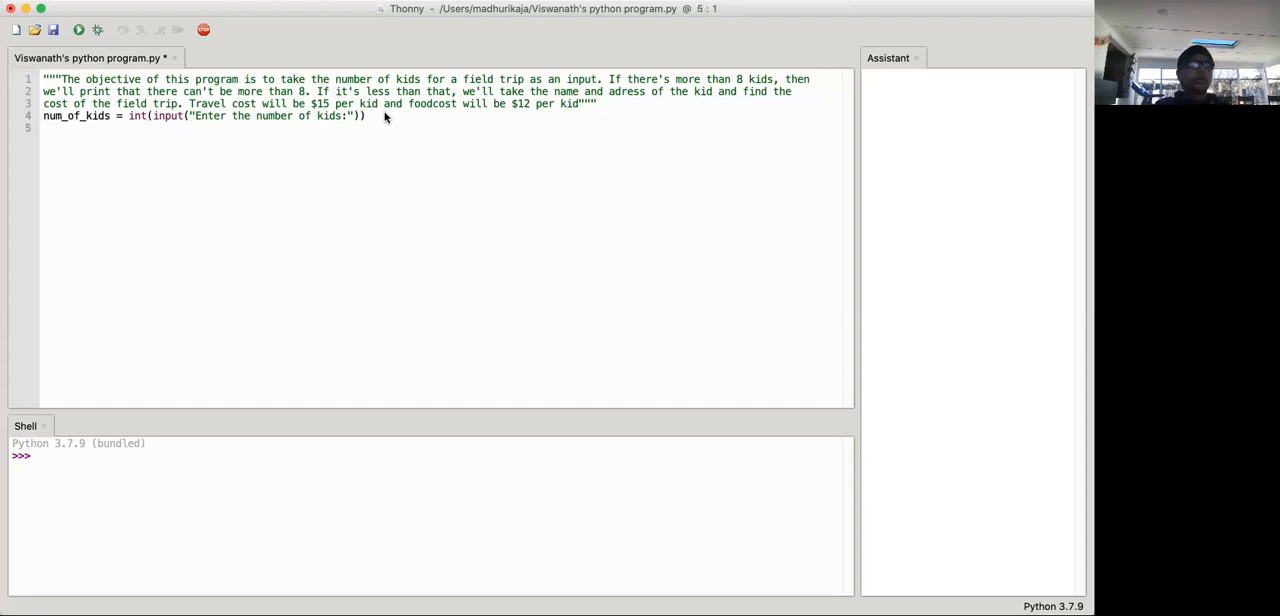
- Add the condition if num_of_kids > 0:
{"action": "type", "text": "if"}
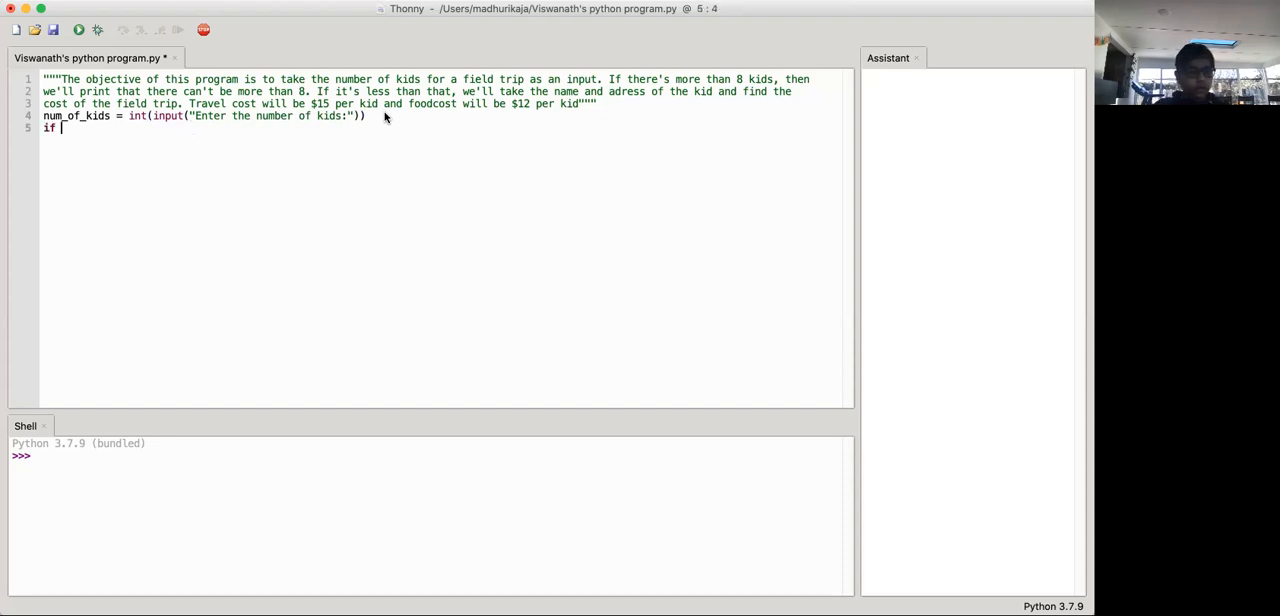
{"action": "type", "text": "num_of"}
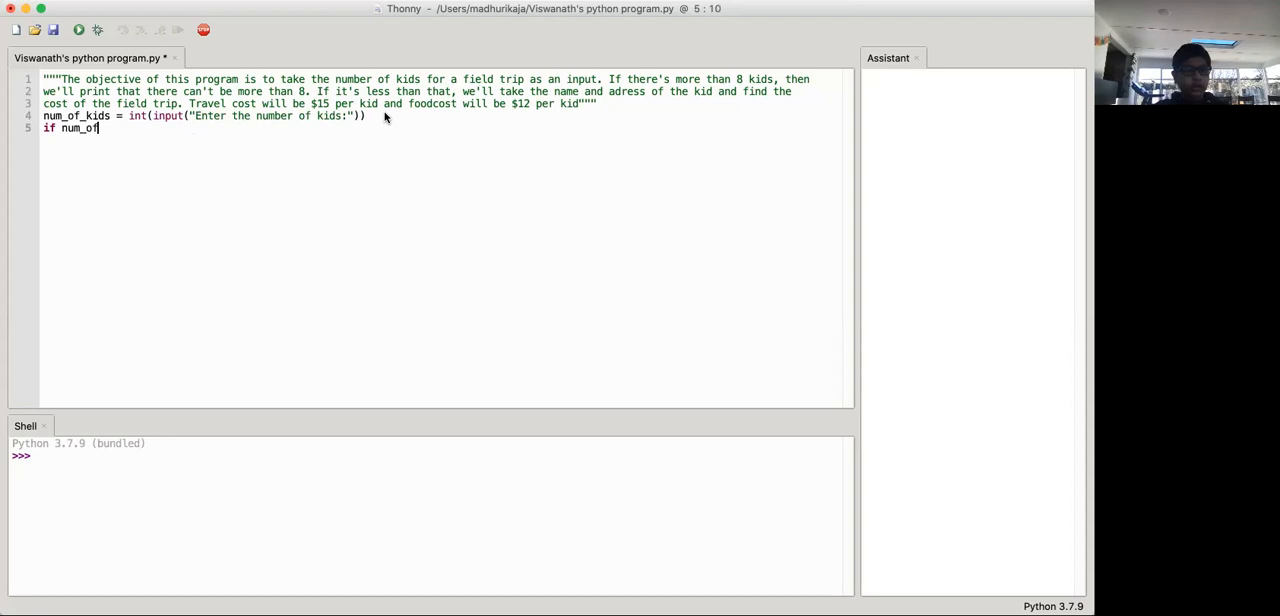
{"action": "type", "text": "_kids"}
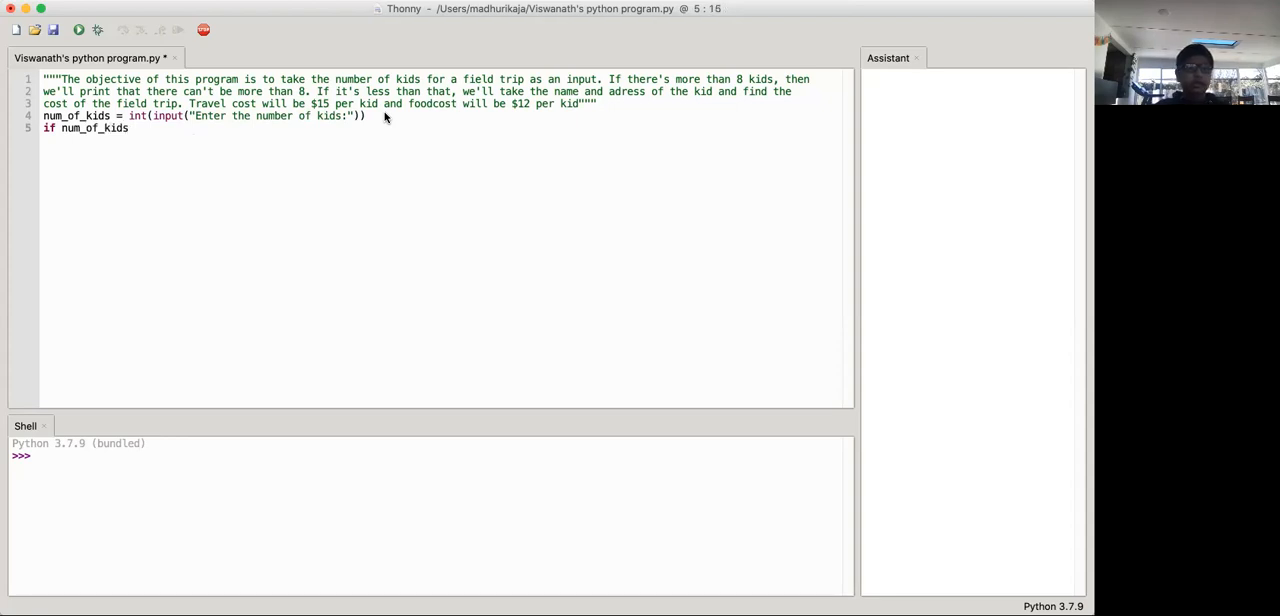
{"action": "type", "text": "> 0"}
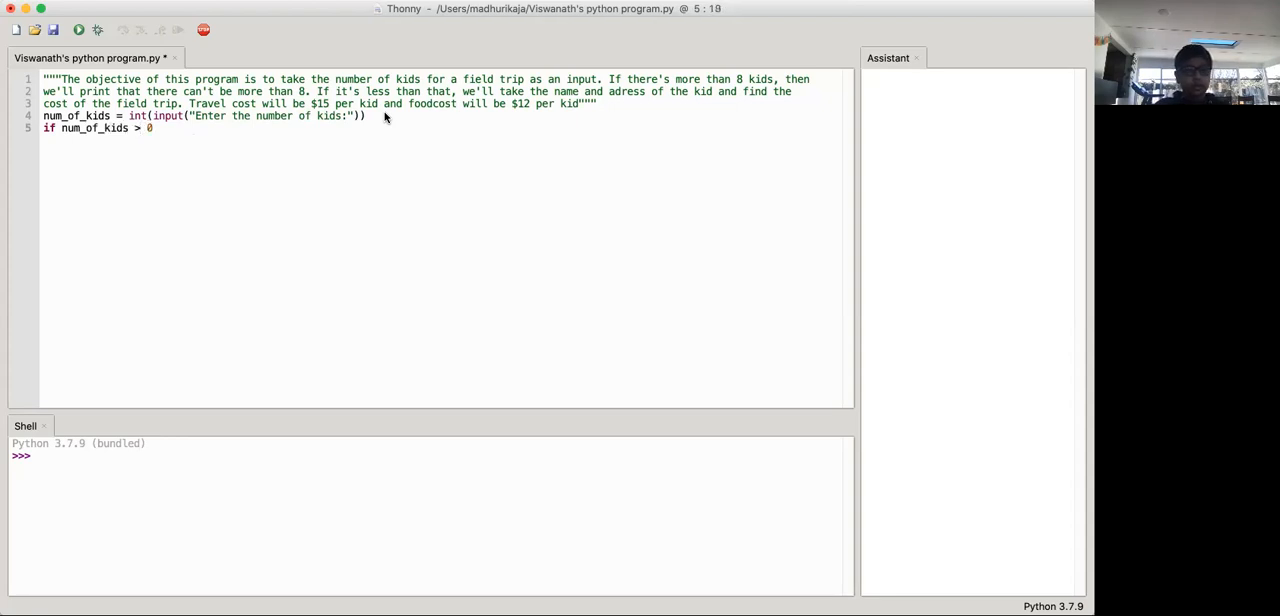
{"action": "type", "text": ":"}
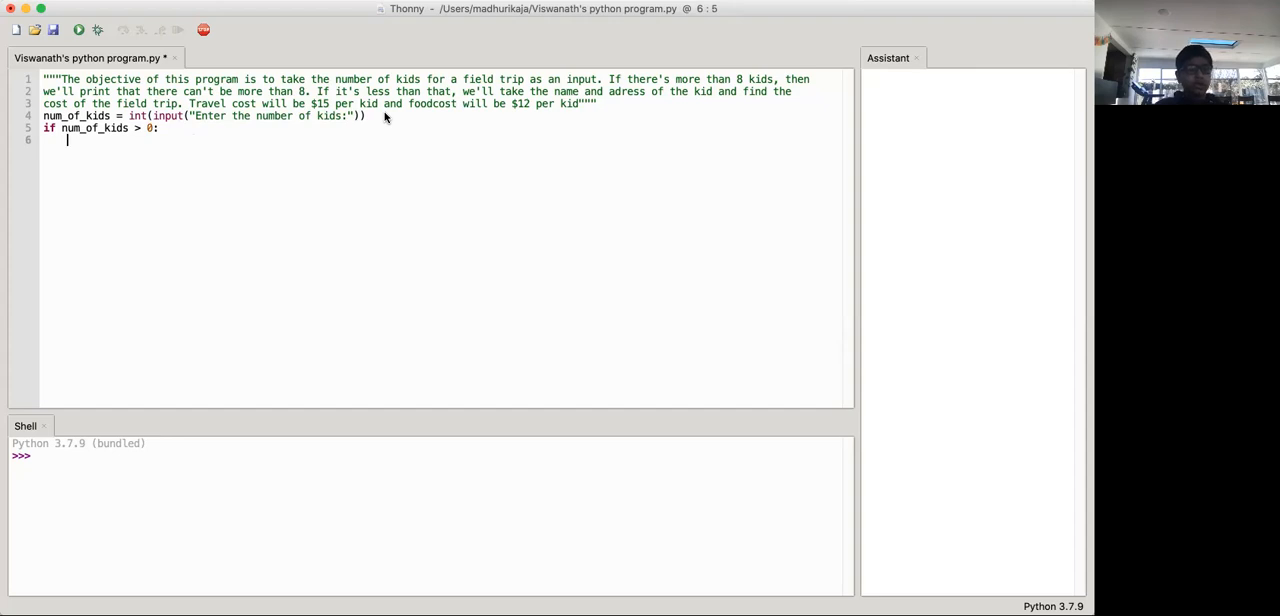
- Under it, print "The number of kids for the field trip cannot be more than 8"
{"action": "type", "text": "print"}
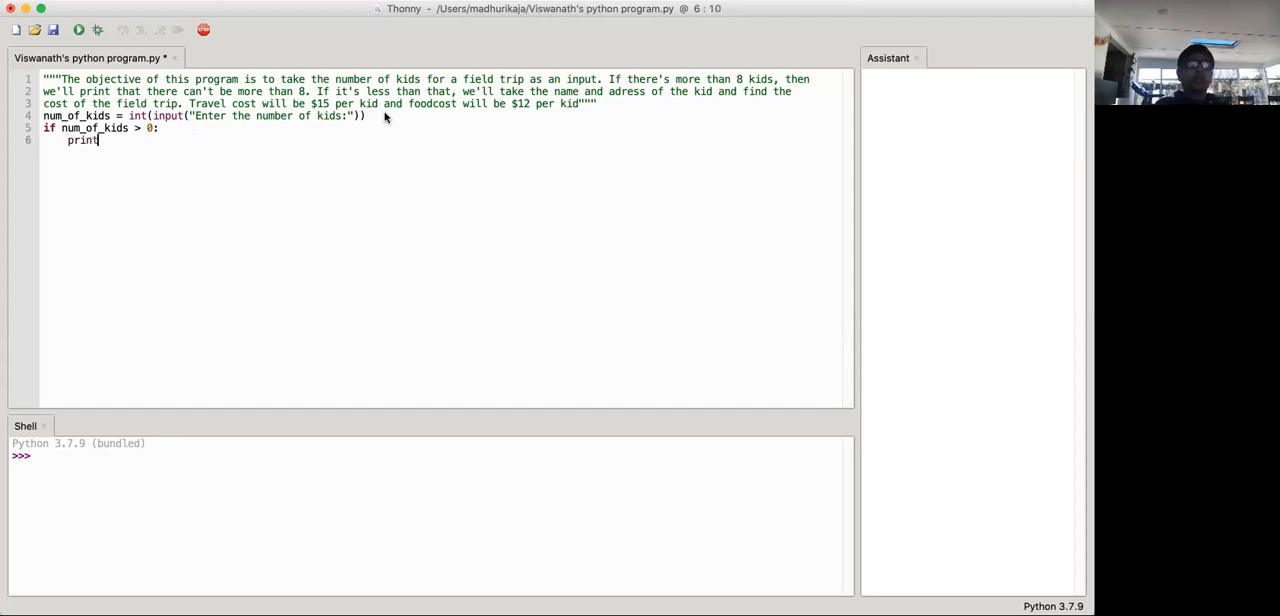
{"action": "type", "text": "("}
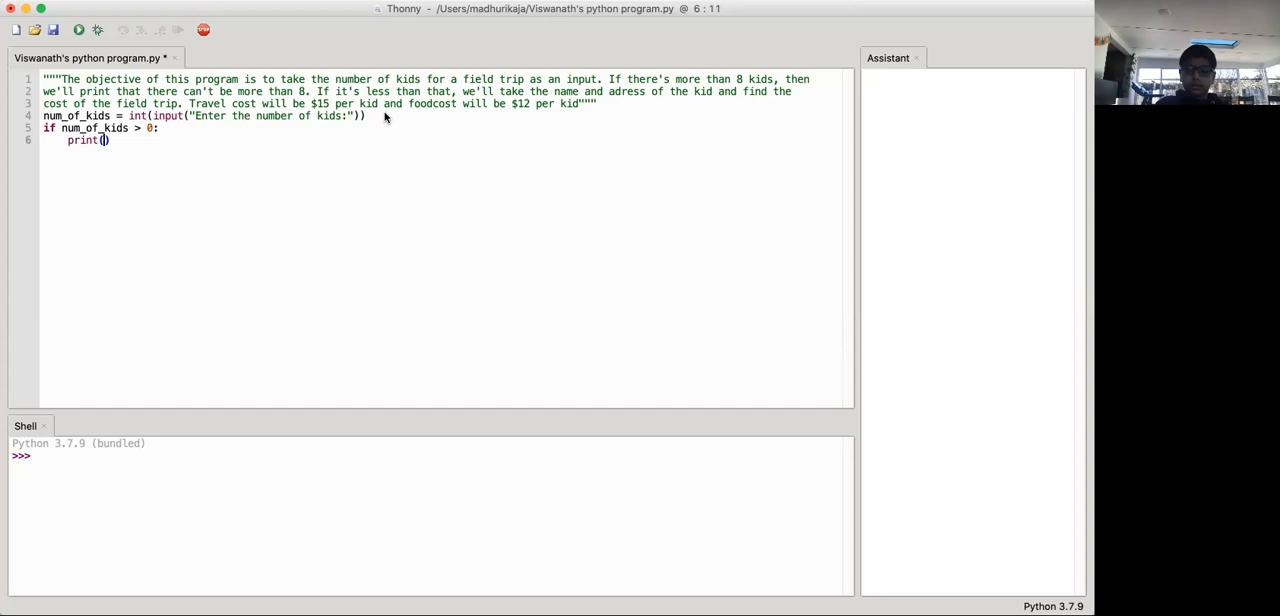
{"action": "type", "text": "\"The\""}
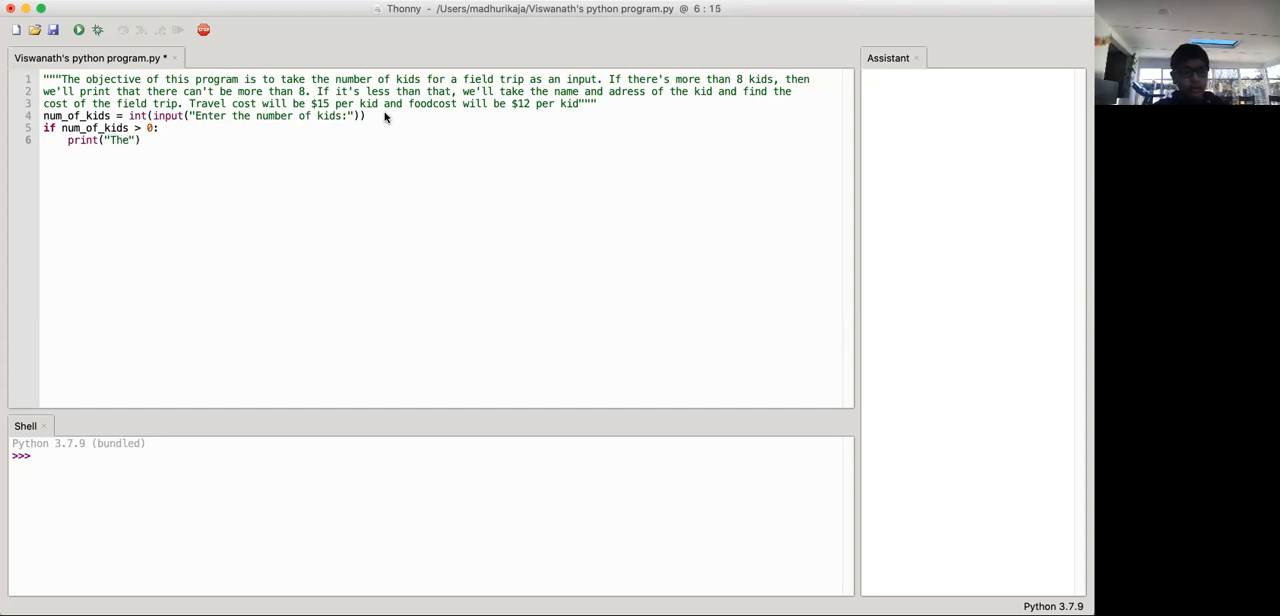
{"action": "type", "text": "numbe3"}
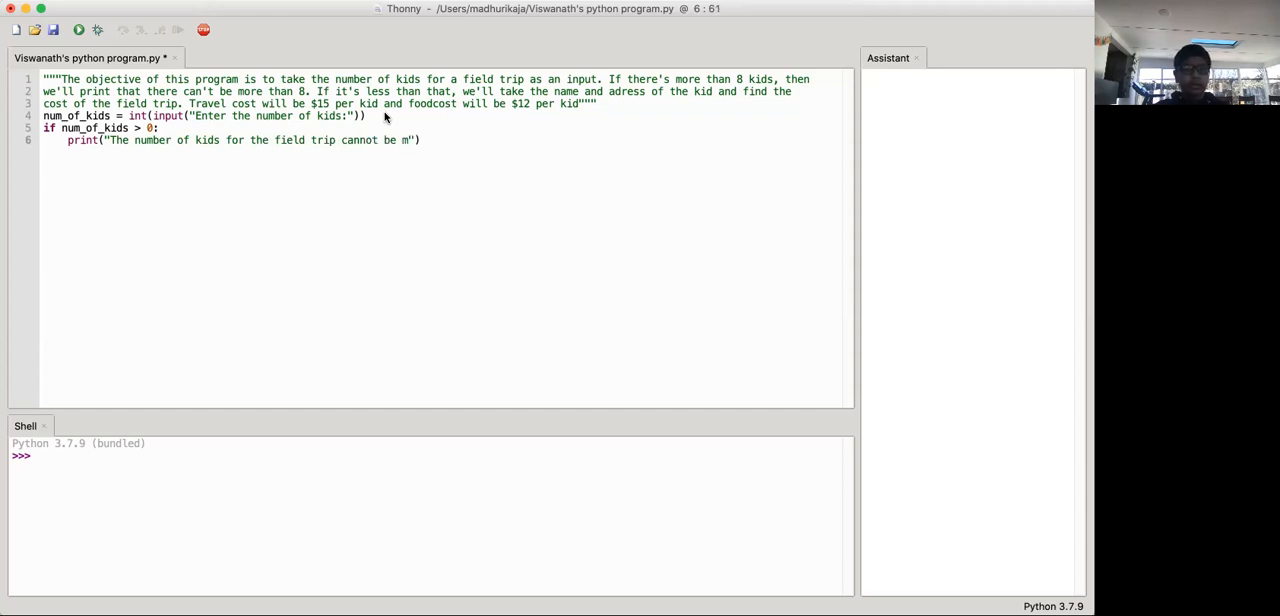
{"action": "type", "text": "ore than 8"}
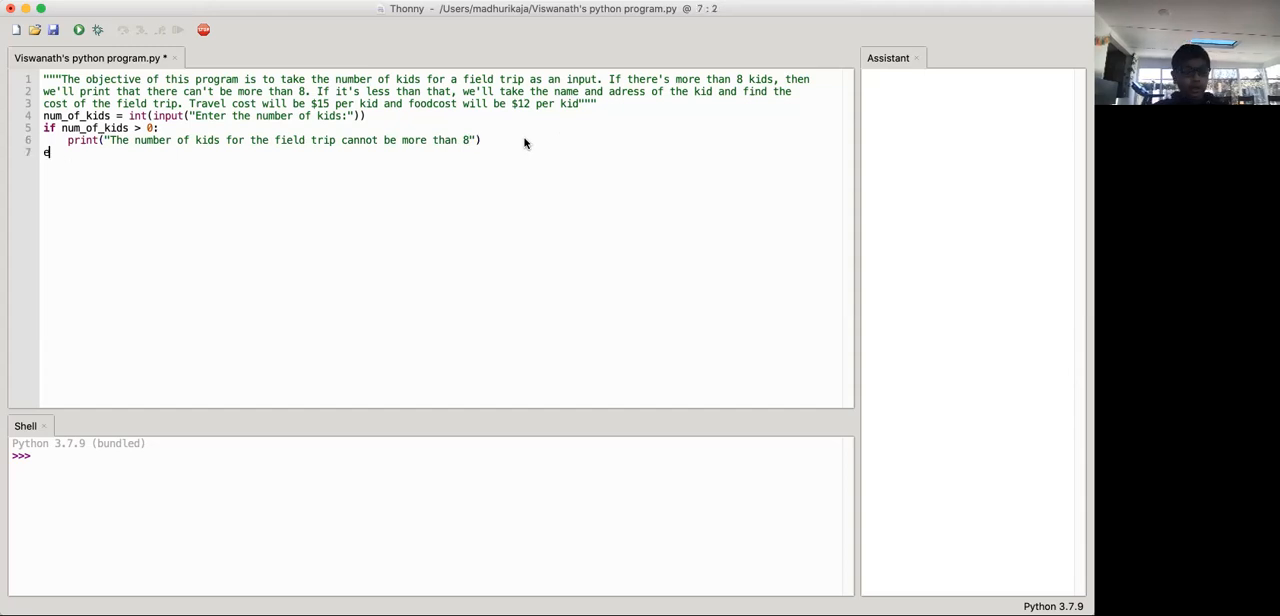
- Add an else: branch containing for i in range(0,num_of_kids):
{"action": "type", "text": "lse:"}
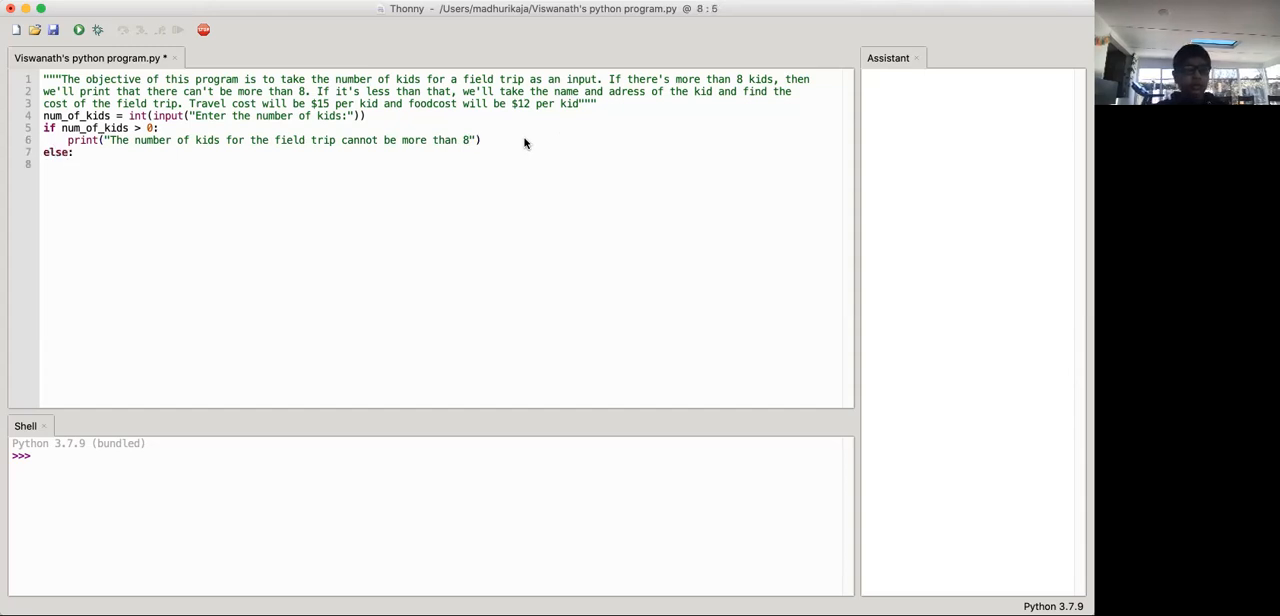
{"action": "left_click", "coordinate": [66, 152]}
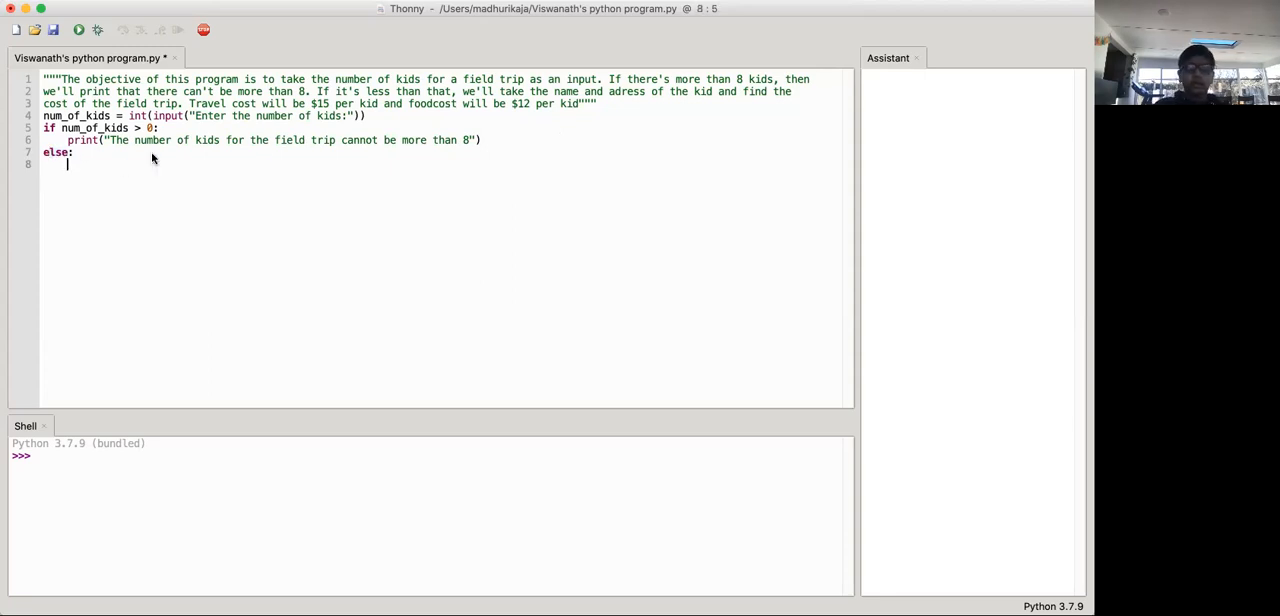
{"action": "type", "text": "j"}
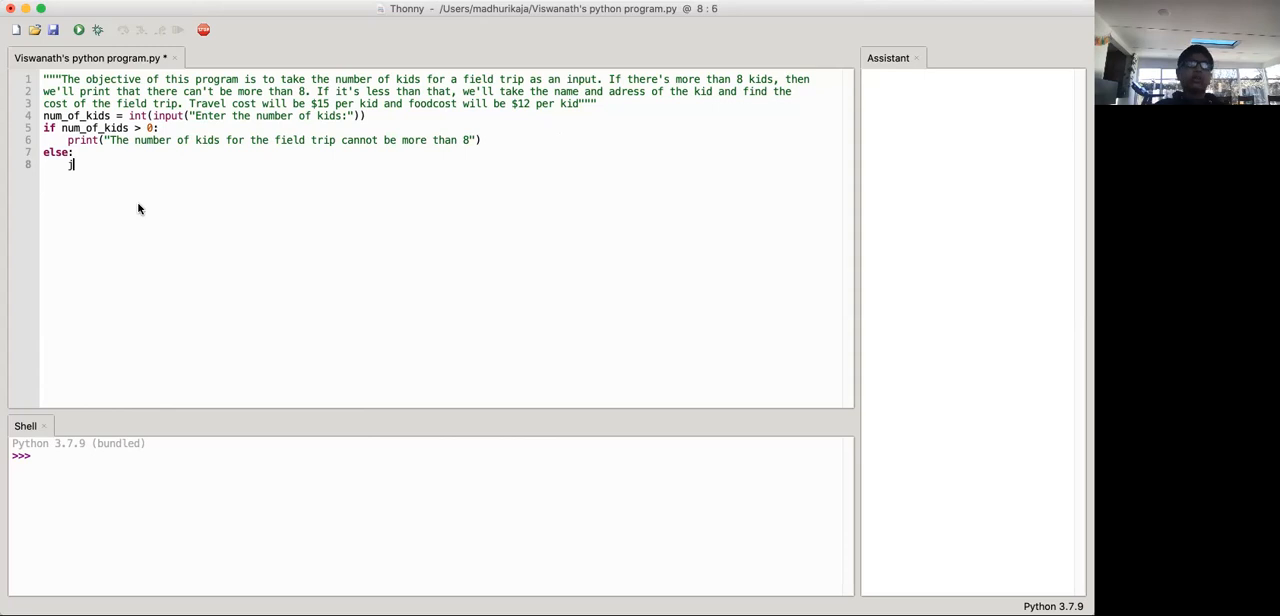
{"action": "type", "text": "for i in"}
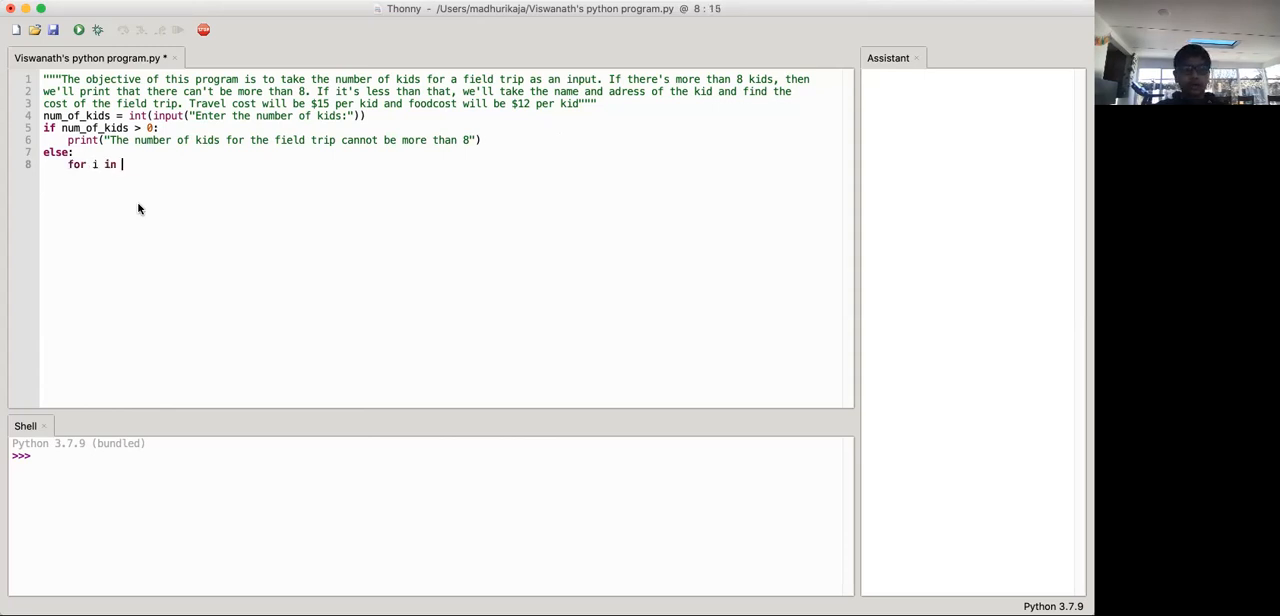
{"action": "type", "text": "range()"}
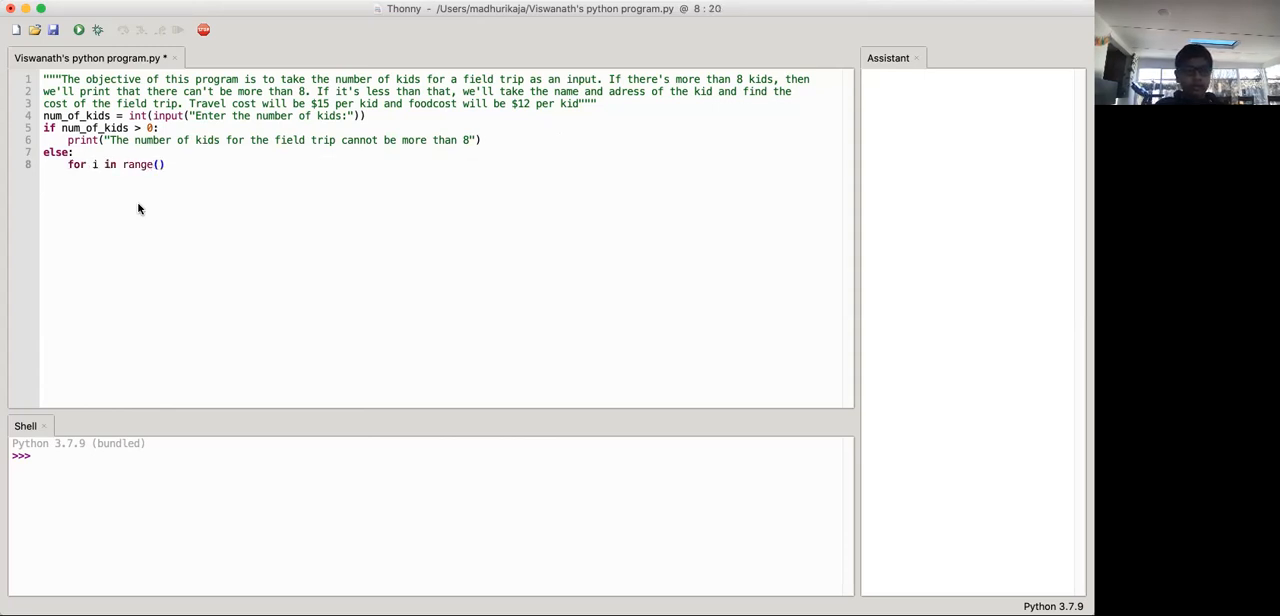
{"action": "type", "text": "0,num"}
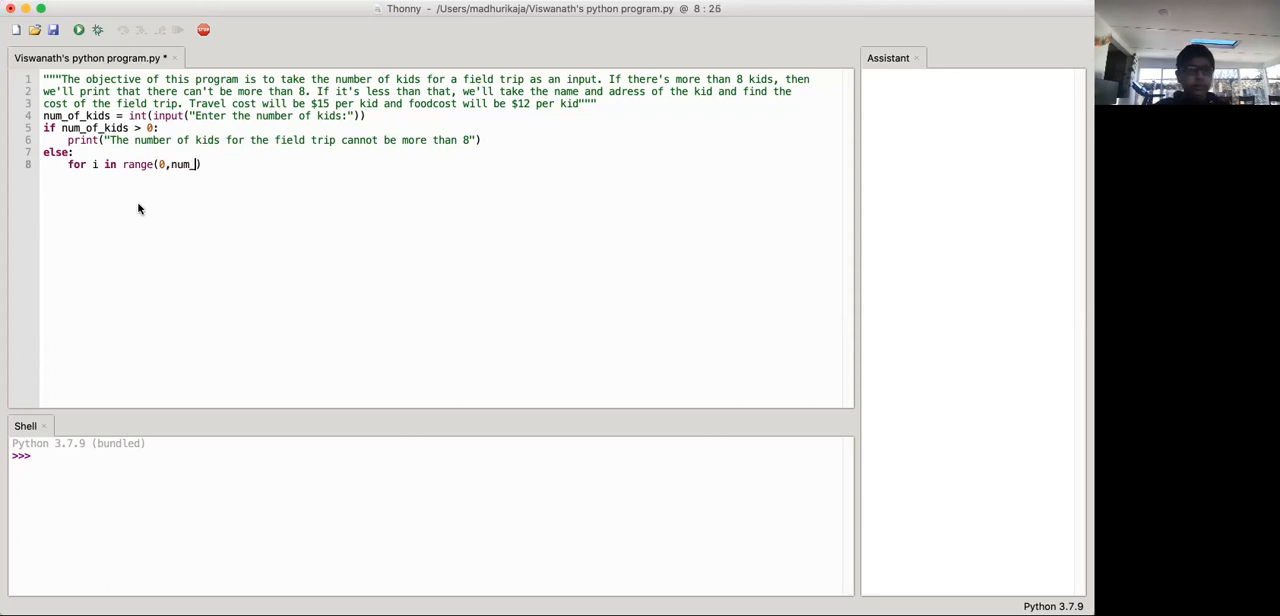
{"action": "type", "text": "_of_kids"}
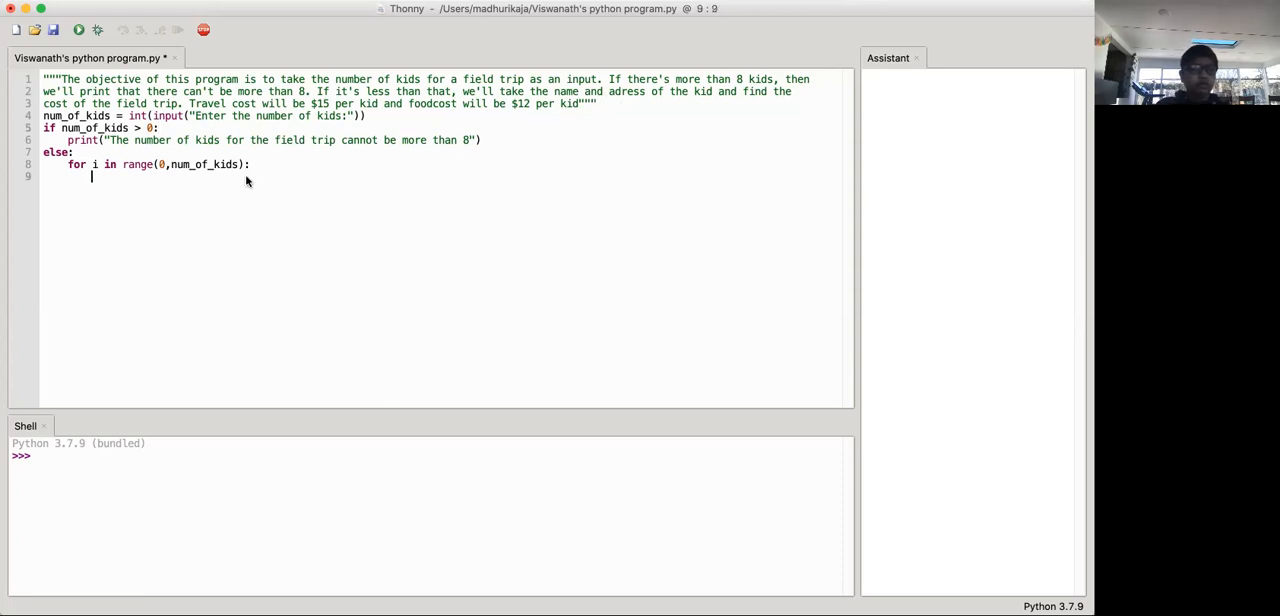
- In the loop, input name ("Enter the name of the kid: ") and address ("Enter their address: ")
{"action": "type", "text": "name ="}
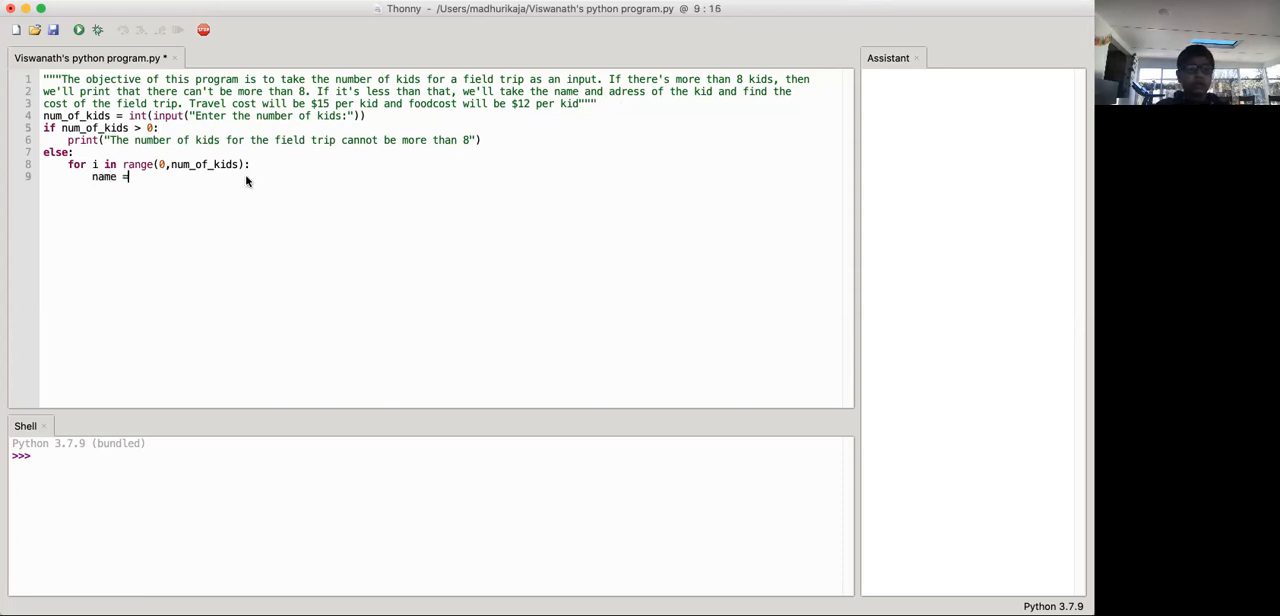
{"action": "type", "text": "inpu"}
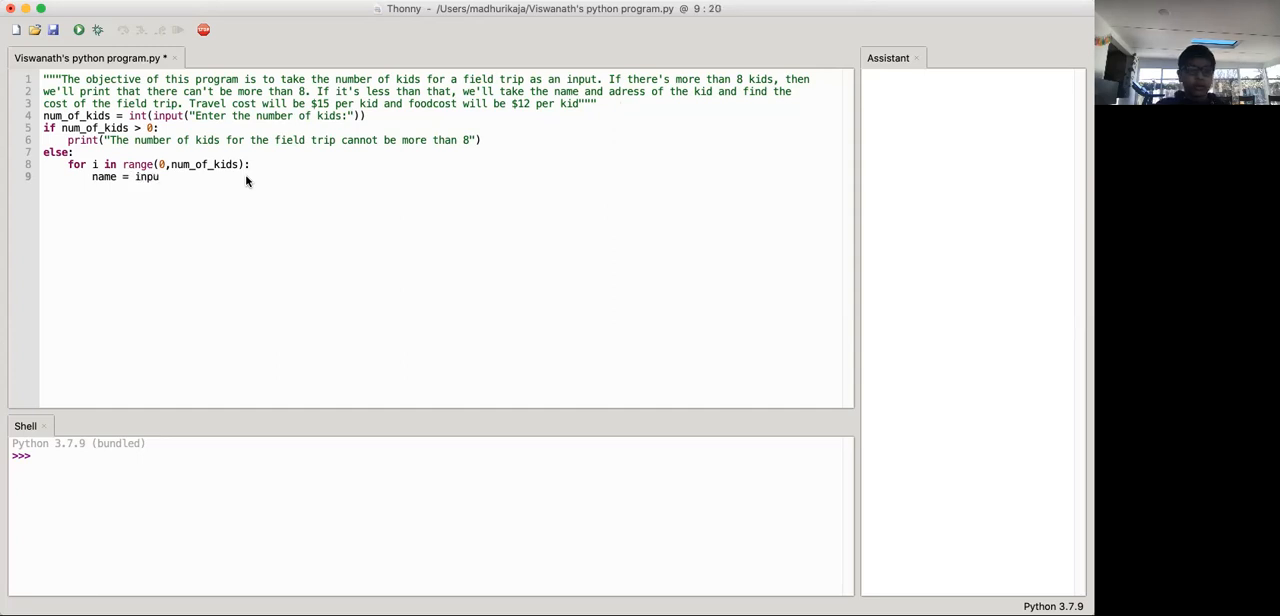
{"action": "type", "text": "t()"}
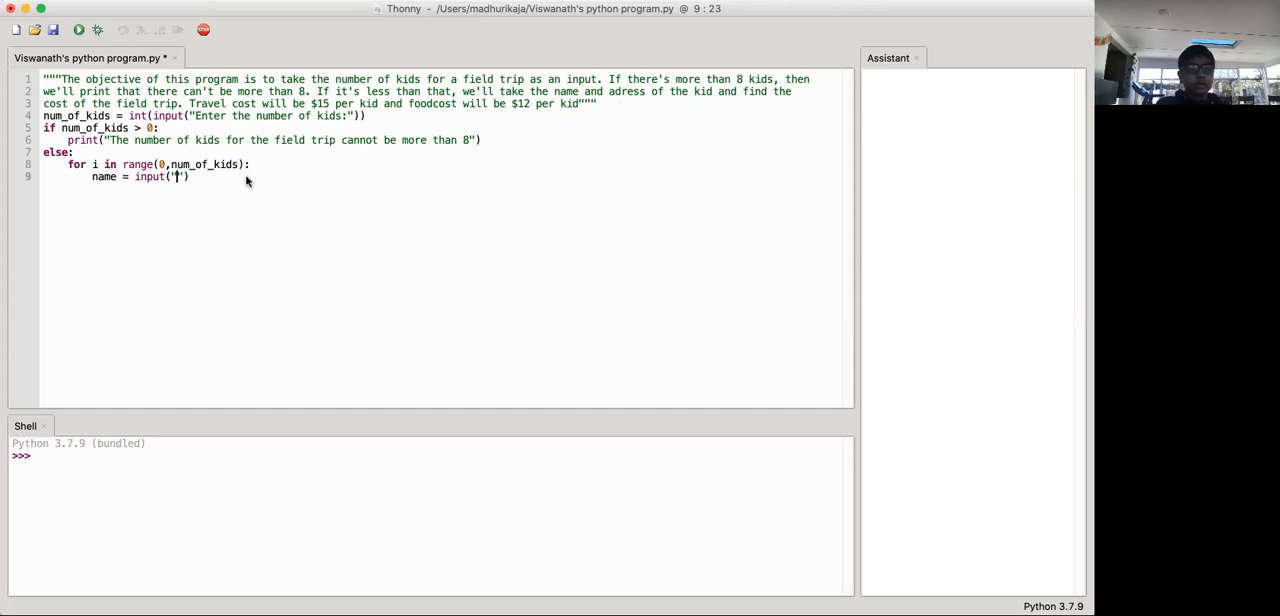
{"action": "type", "text": "Enter the name of the"}
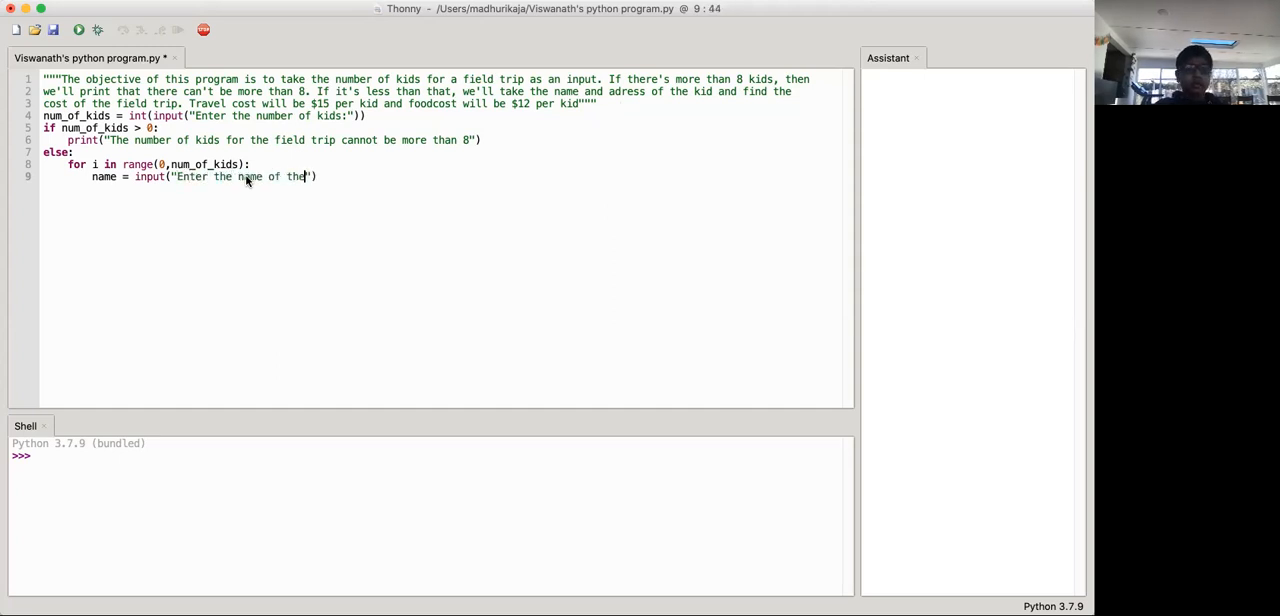
{"action": "type", "text": "kid:"}
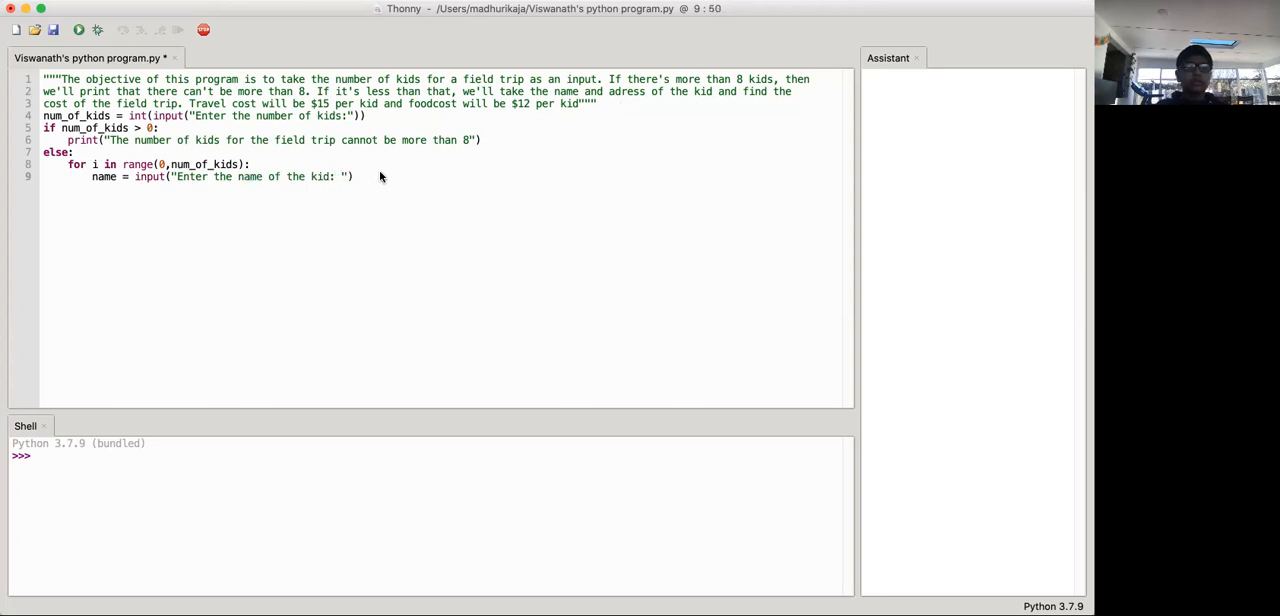
{"action": "type", "text": "a"}
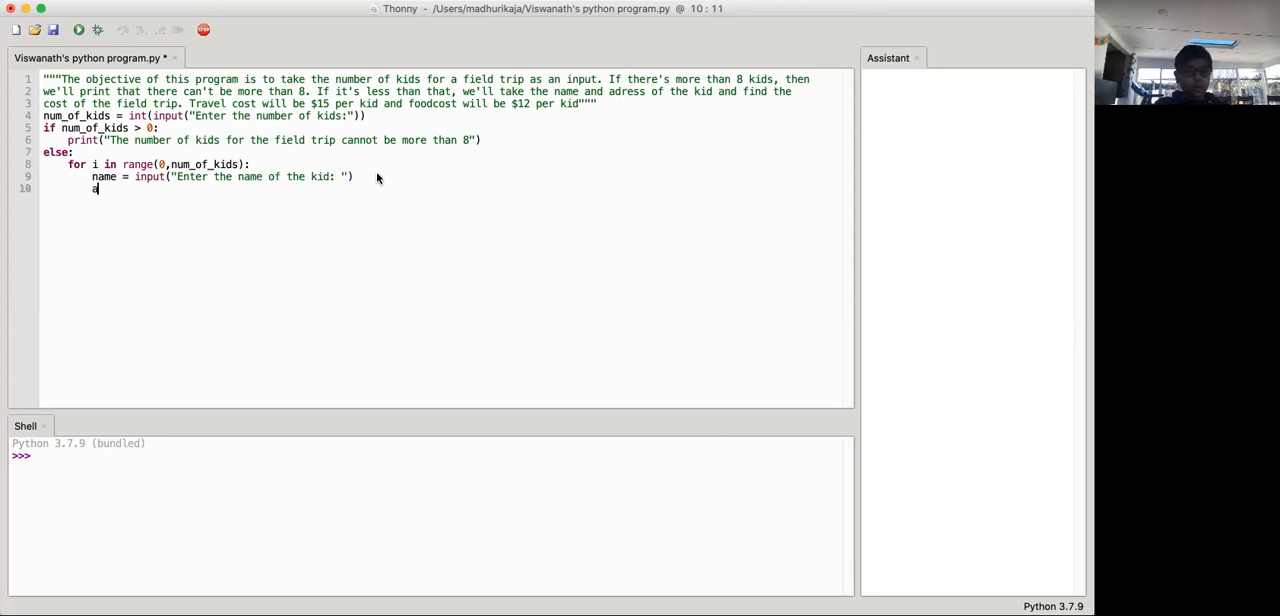
{"action": "type", "text": "address ="}
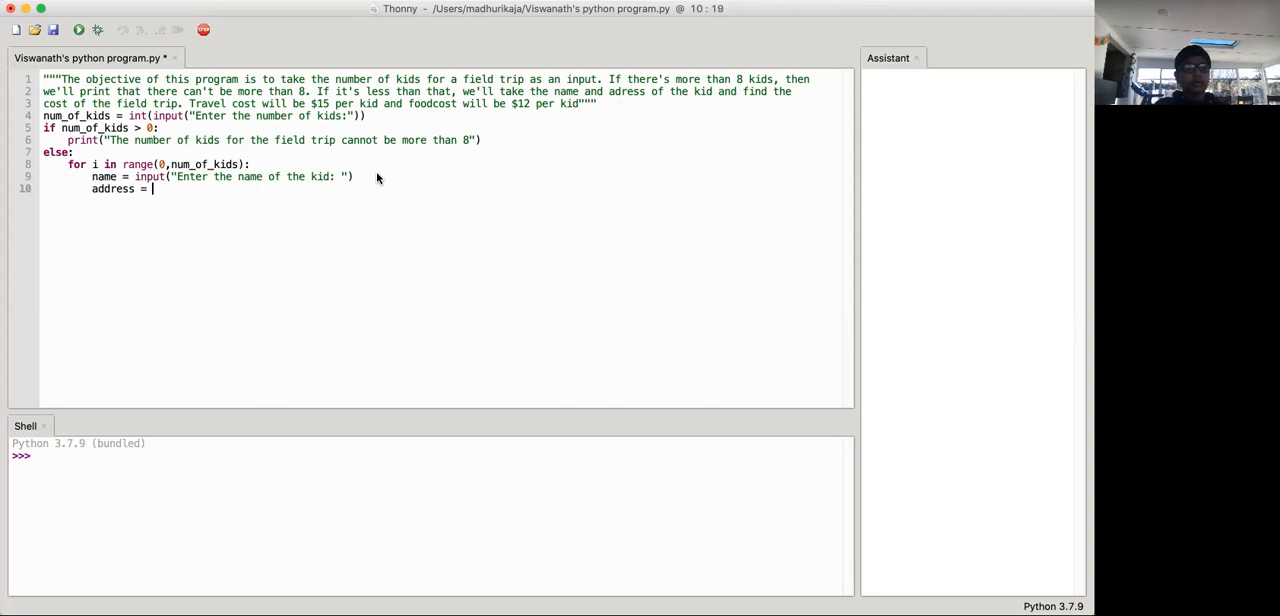
{"action": "type", "text": "input()"}
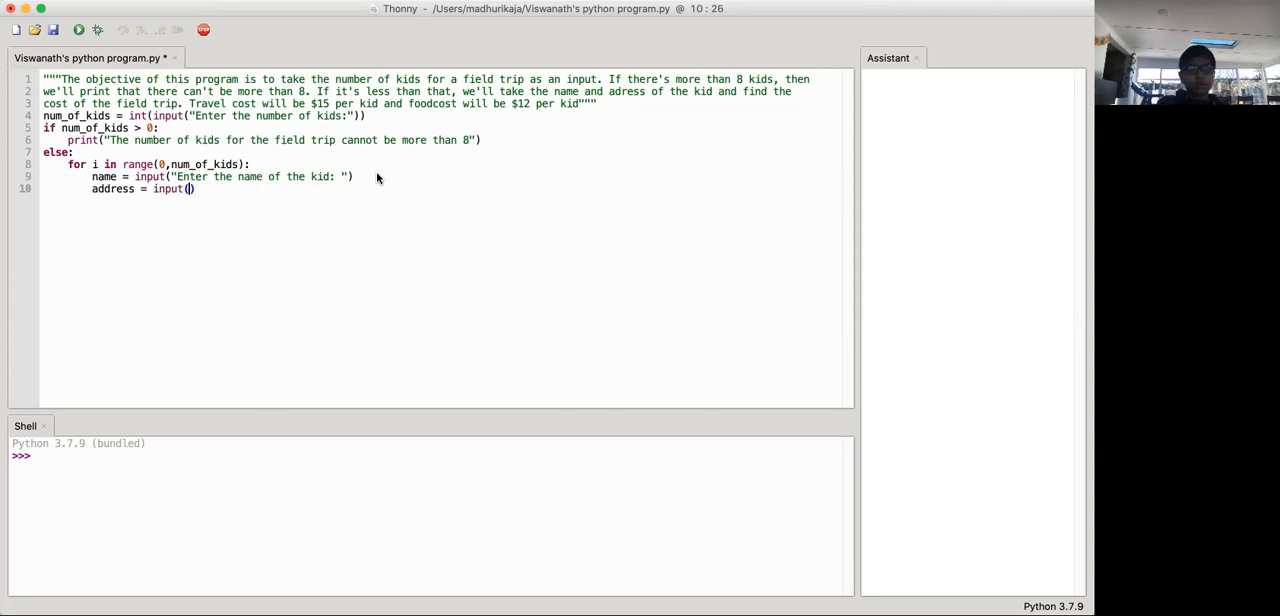
{"action": "type", "text": "\"Enter their address:"}
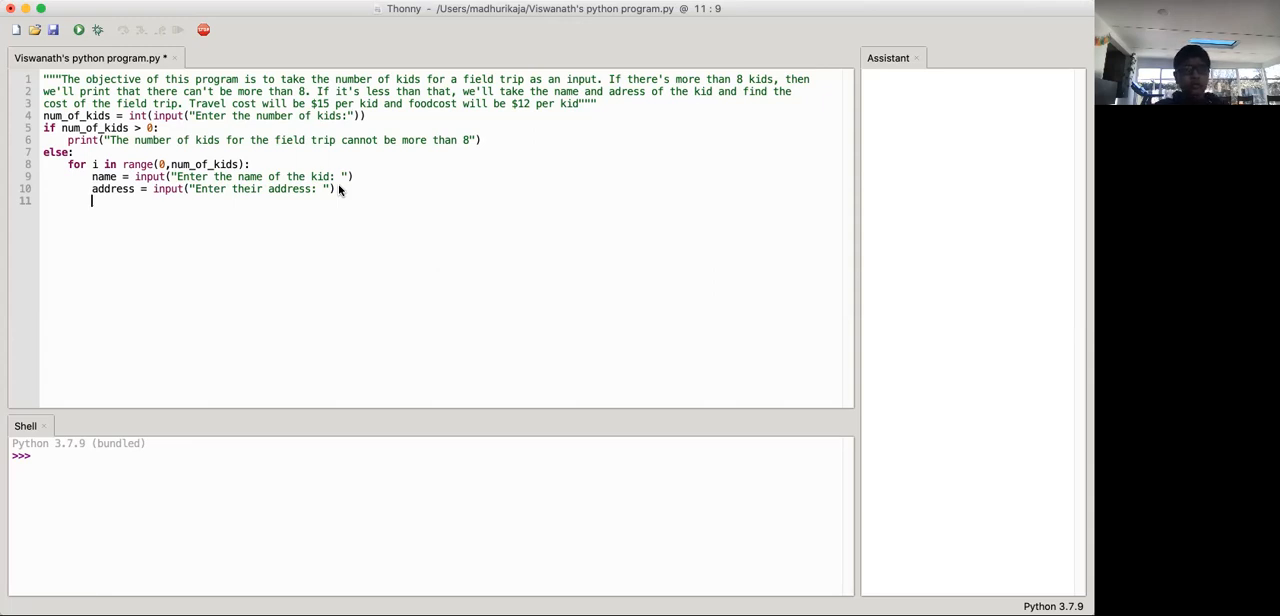
- Add travelcost= 15 * num_of_kids and begin foodcost = 12 * num_of_kids
{"action": "type", "text": "travel"}
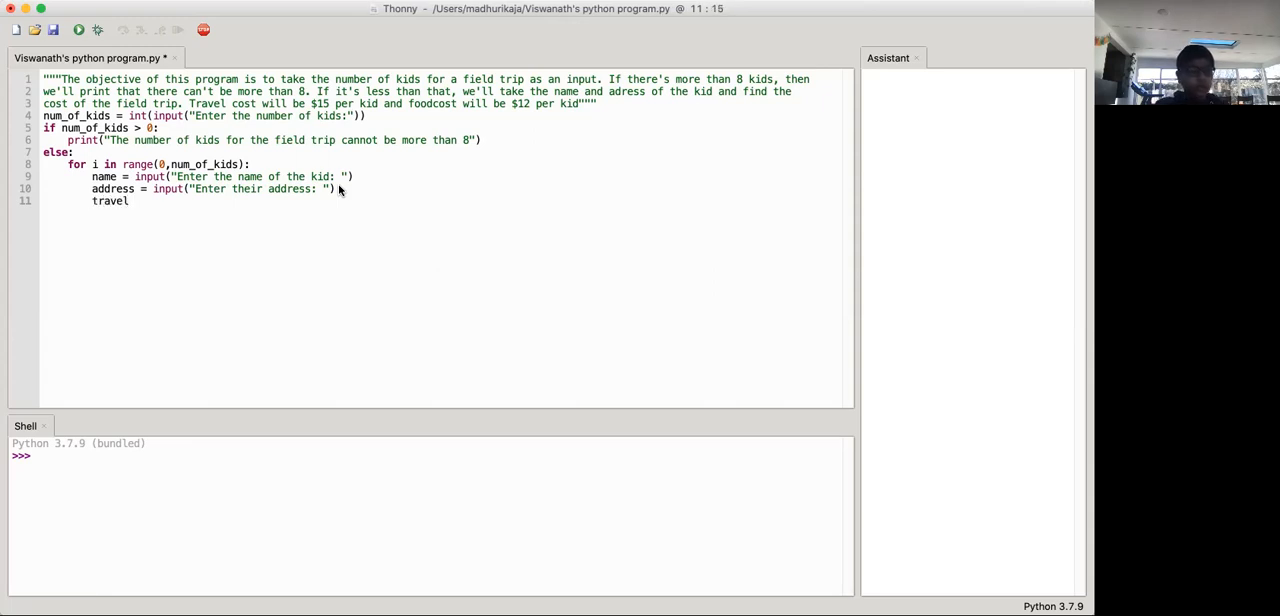
{"action": "type", "text": "cost="}
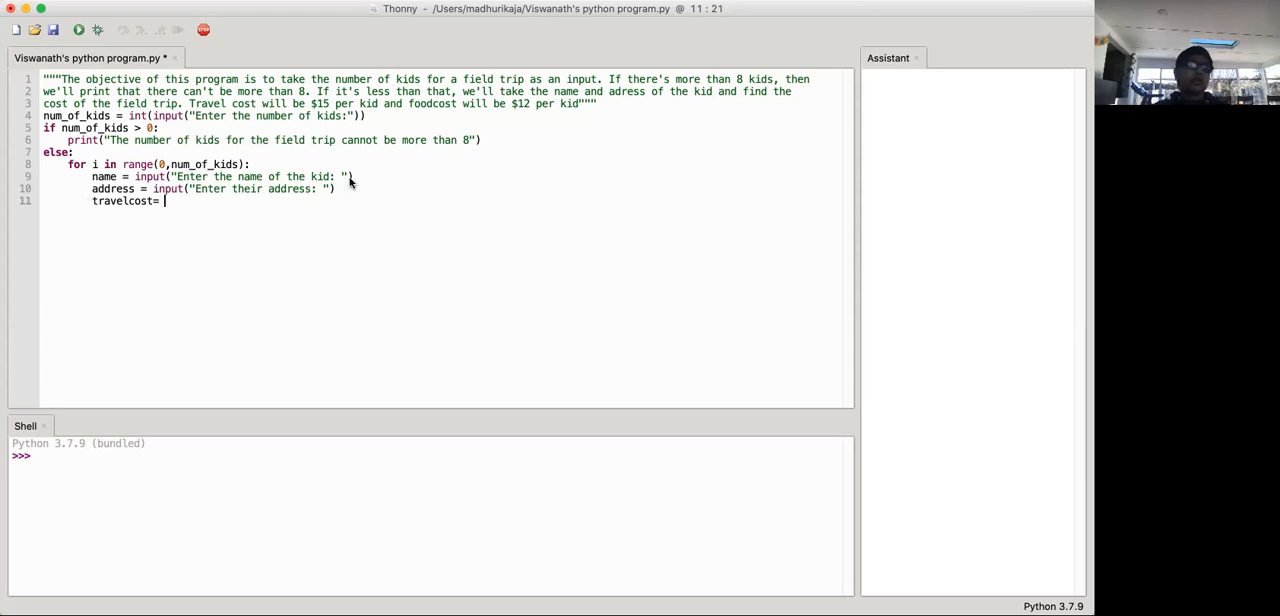
{"action": "type", "text": "15 *"}
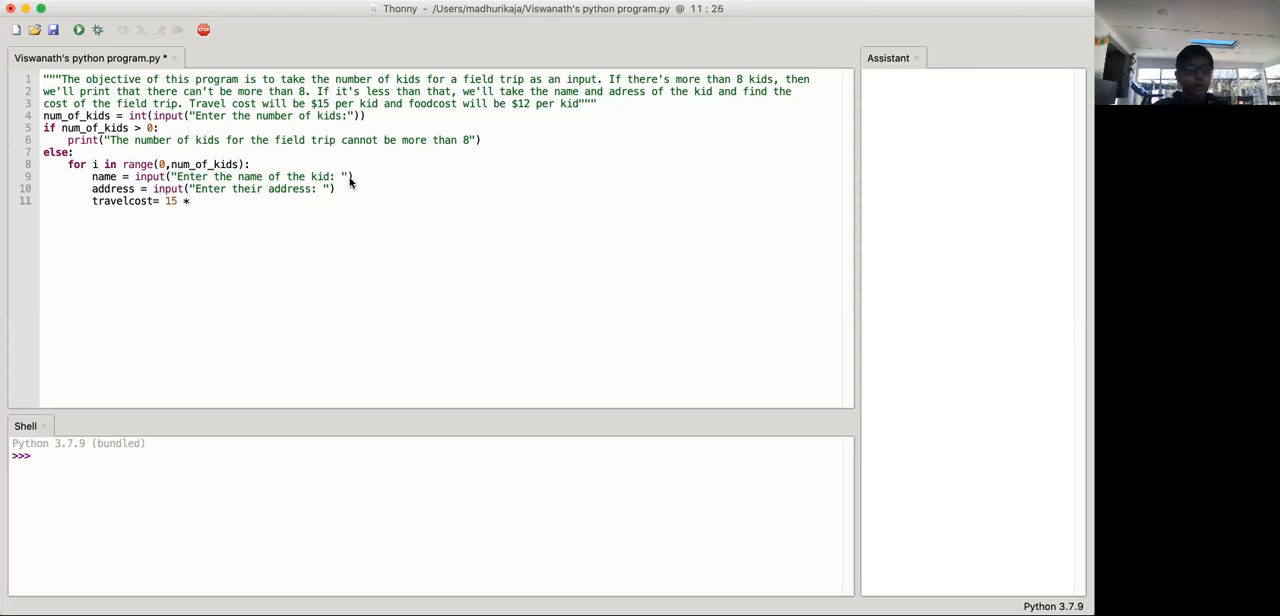
{"action": "type", "text": "num_of_kids"}
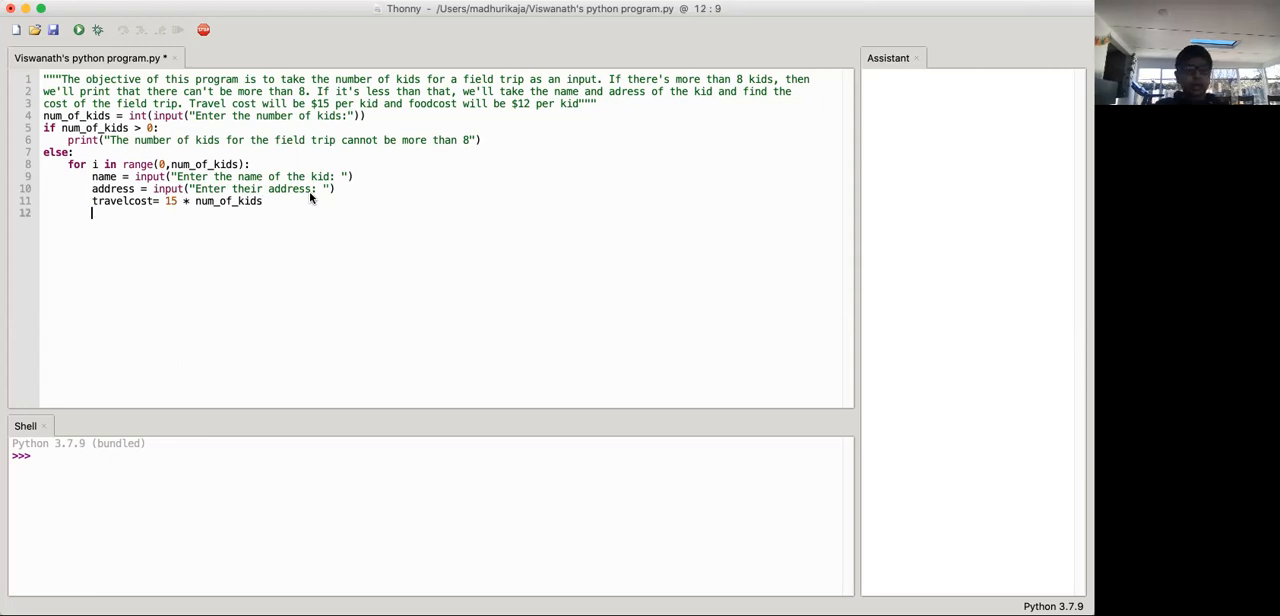
{"action": "type", "text": "foodcost = 12"}
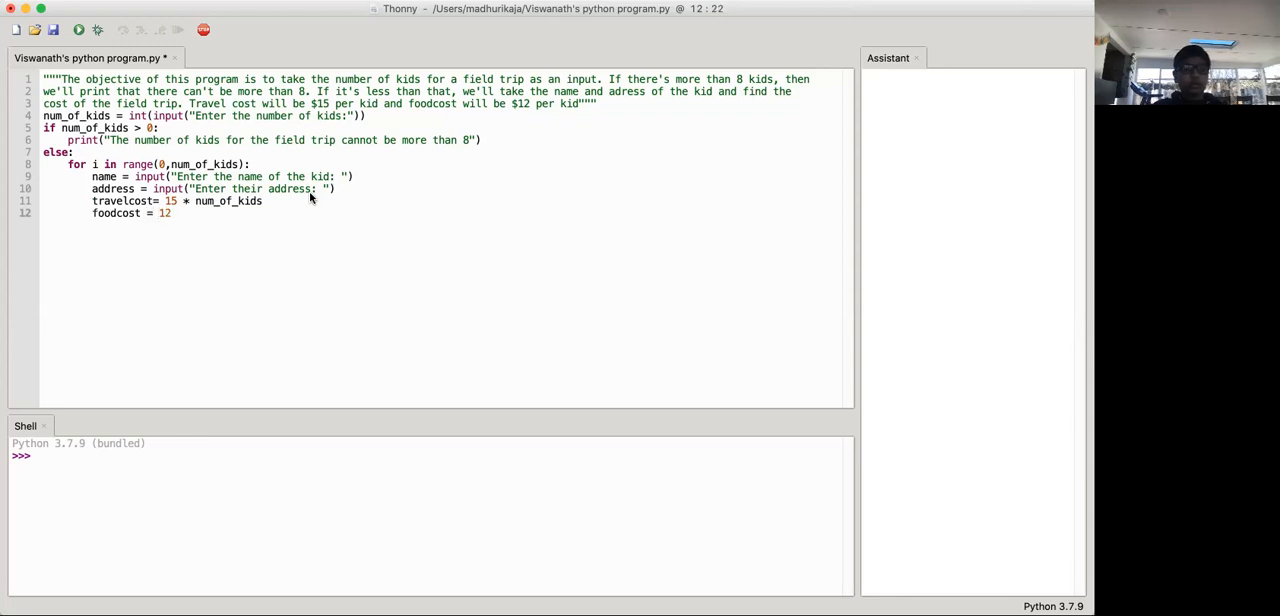
{"action": "type", "text": "*"}
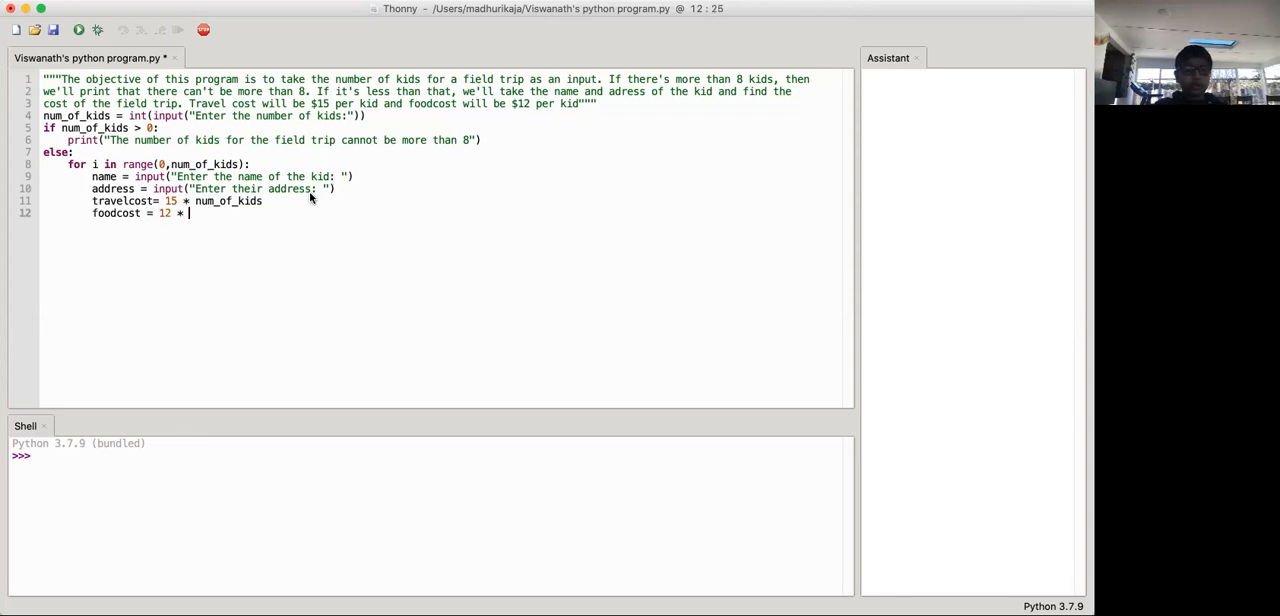
{"action": "type", "text": "num_of_kids"}
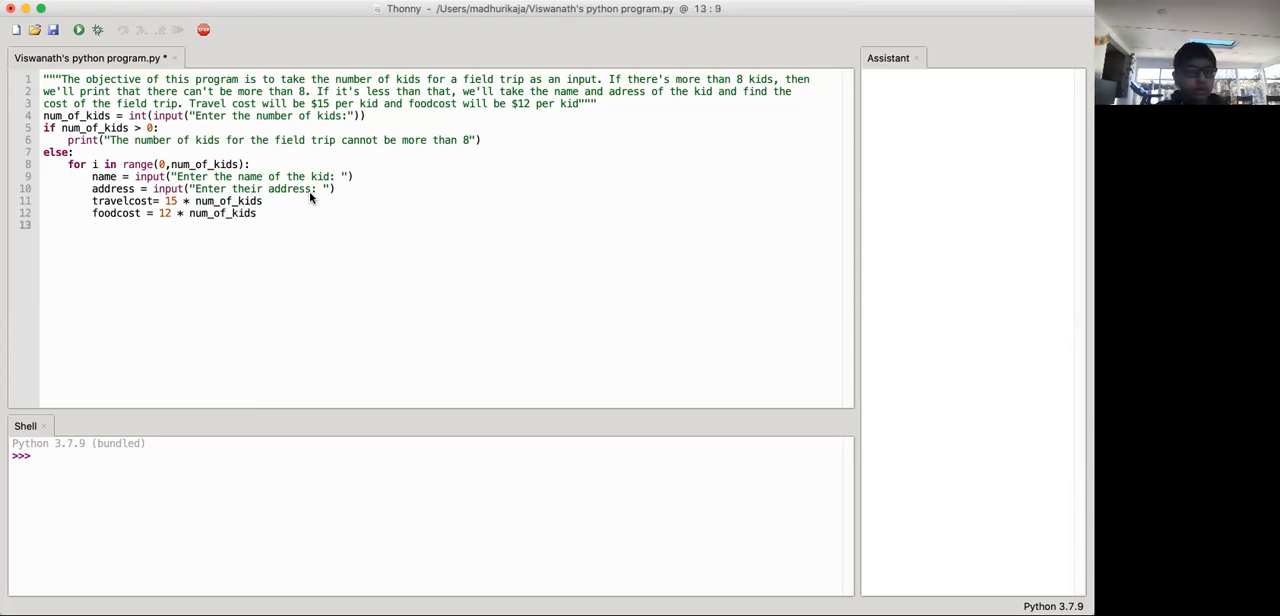
{"action": "mouse_move", "coordinate": [245, 297]}
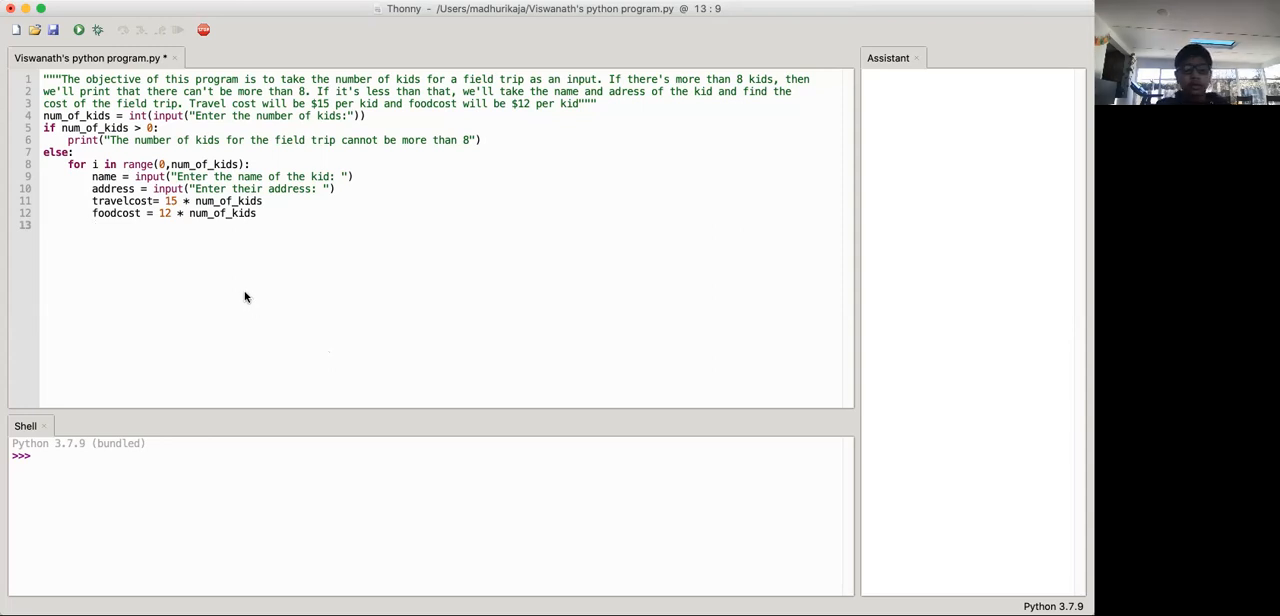
- Outdent and print "The total cost of the field trip will be :$" with foodcost+travelcost
{"action": "type", "text": "pri"}
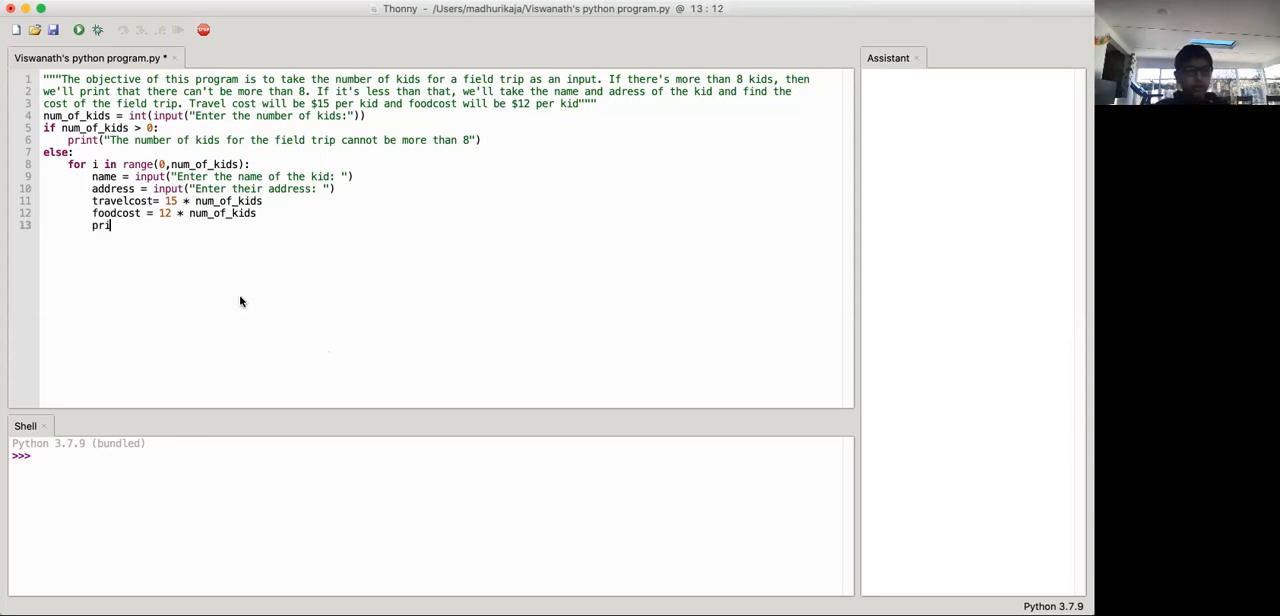
{"action": "key", "text": "BackSpace"}
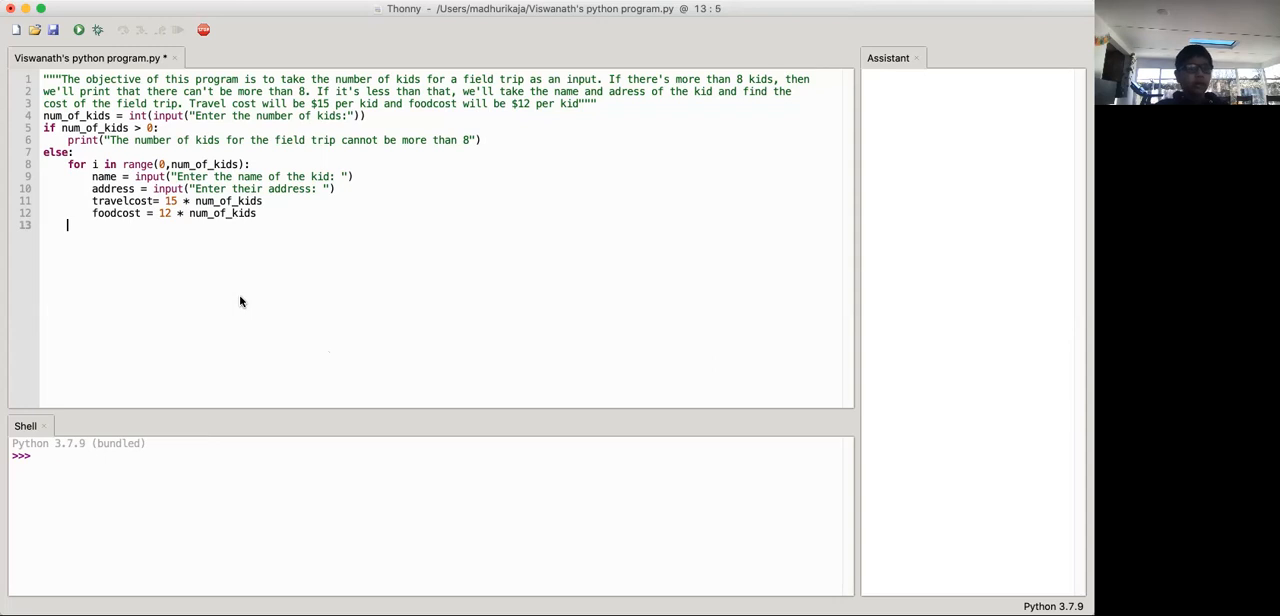
{"action": "mouse_move", "coordinate": [130, 248]}
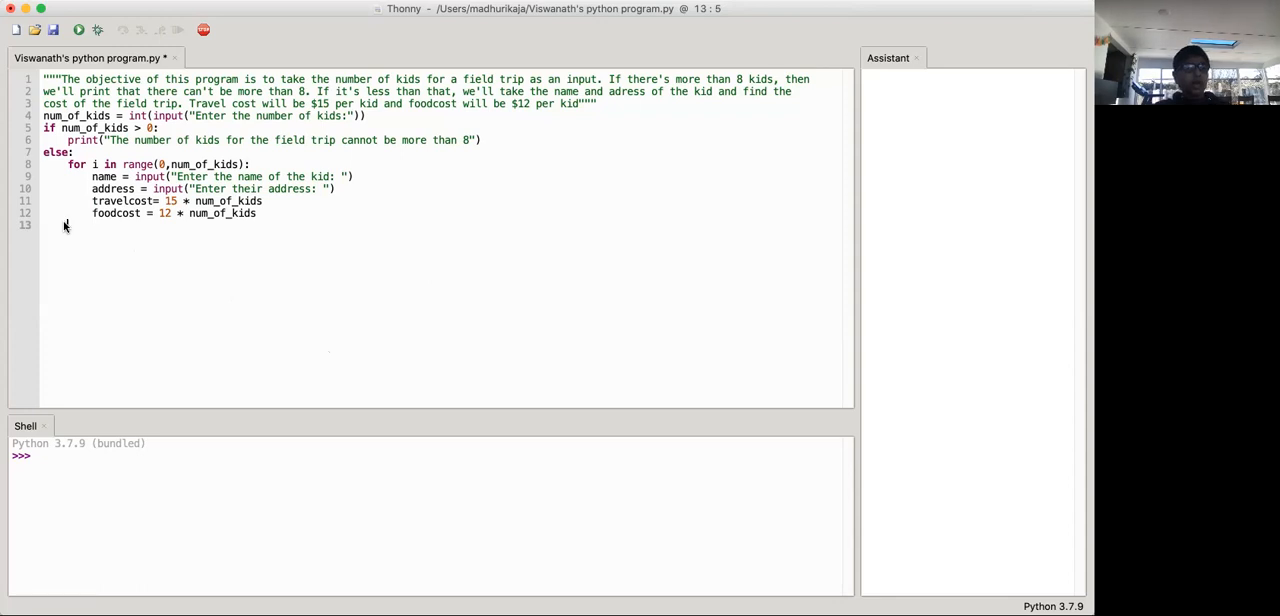
{"action": "type", "text": "print(\"The"}
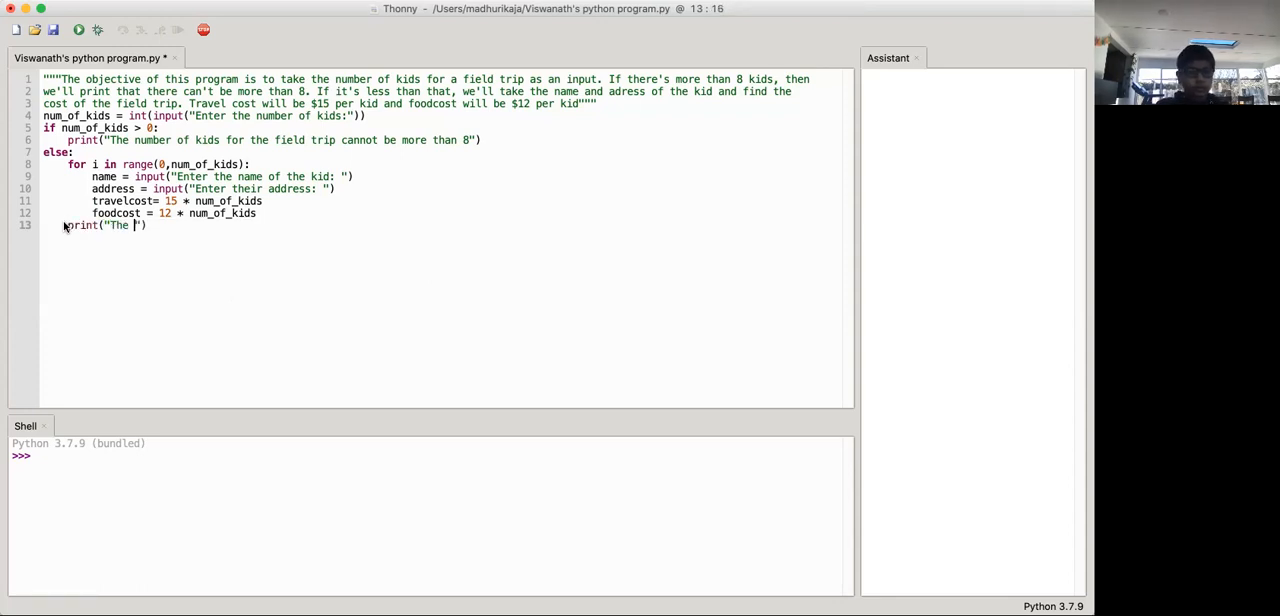
{"action": "type", "text": "total cost of the field"}
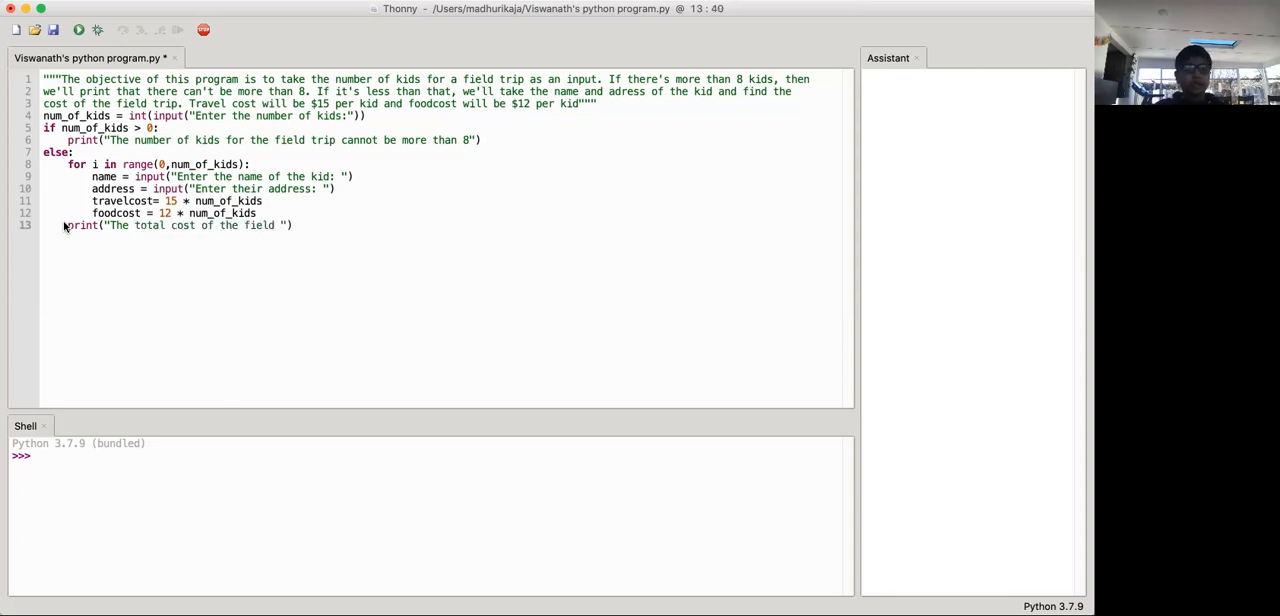
{"action": "type", "text": "trip"}
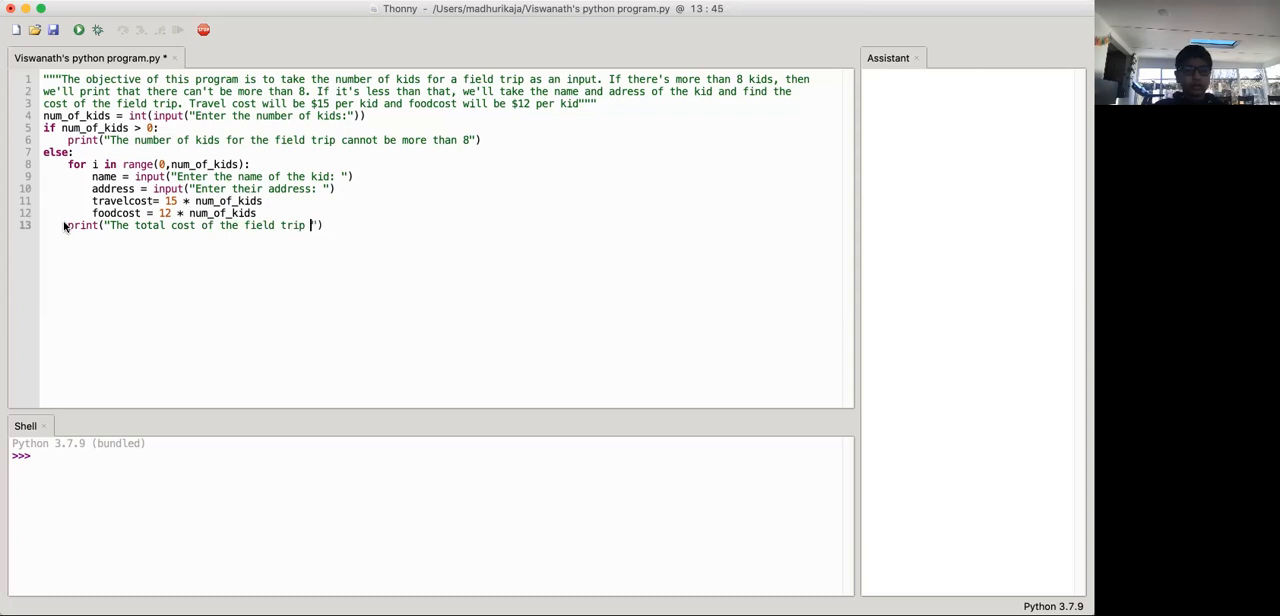
{"action": "type", "text": "will"}
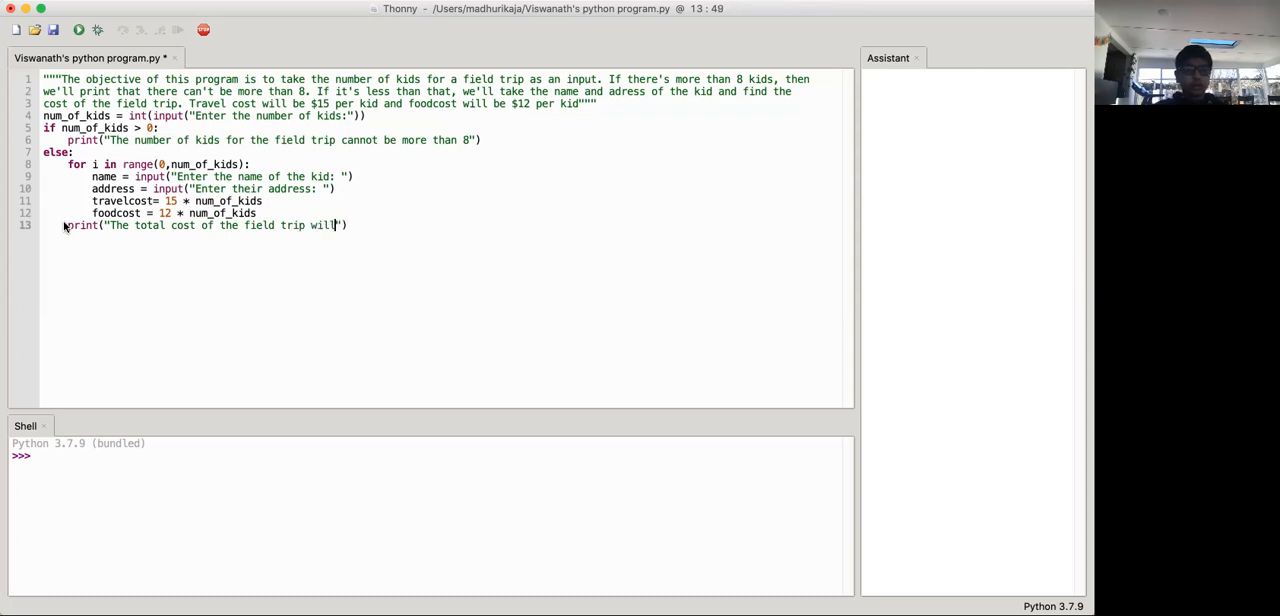
{"action": "type", "text": "be :"}
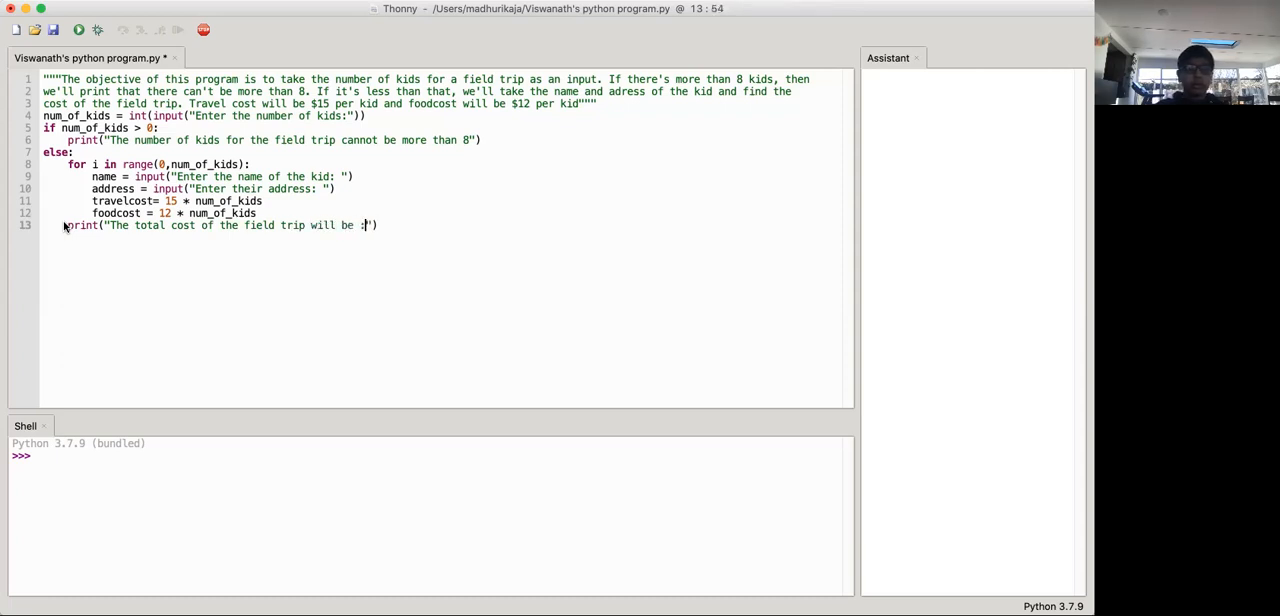
{"action": "type", "text": "$"}
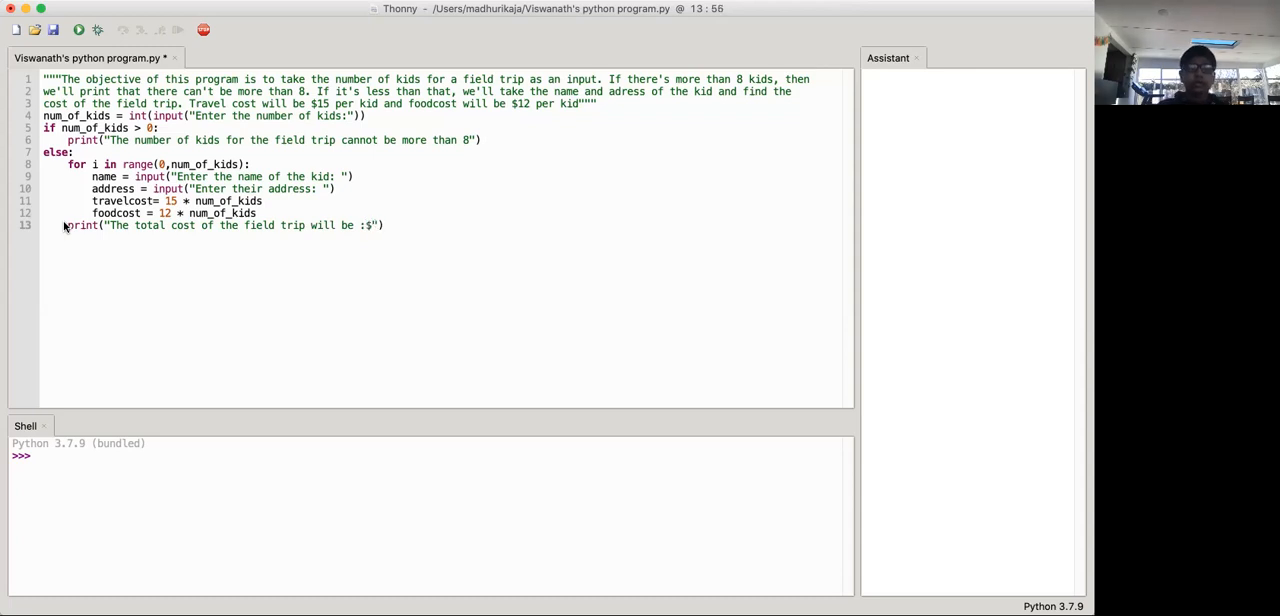
{"action": "type", "text": ","}
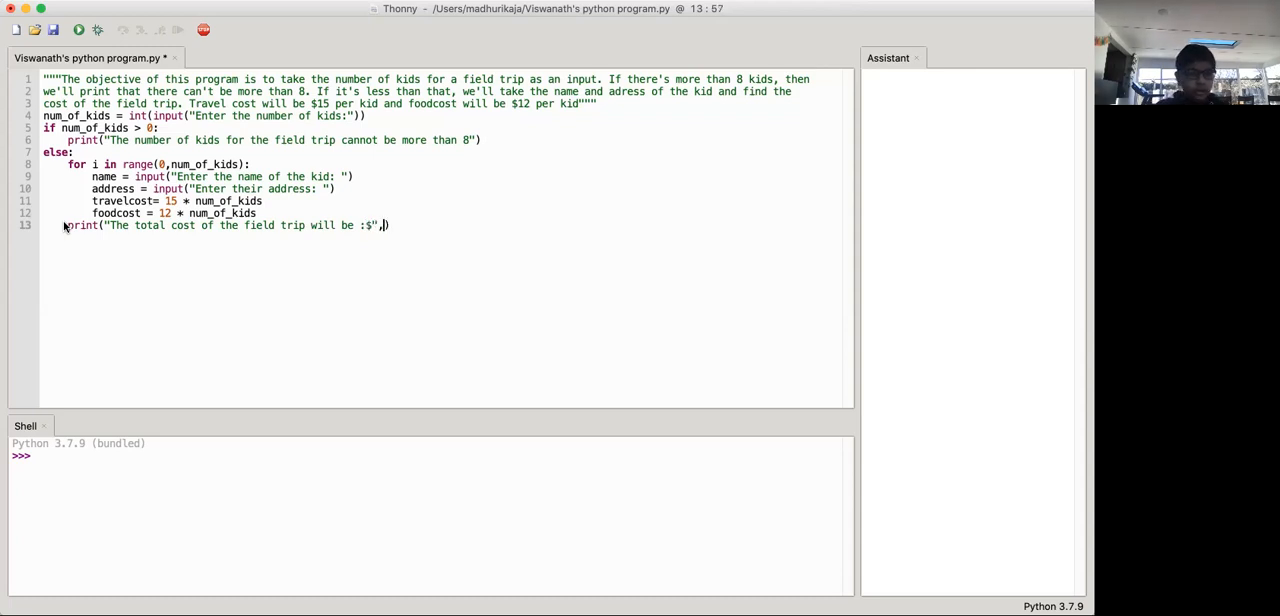
{"action": "type", "text": "foodco"}
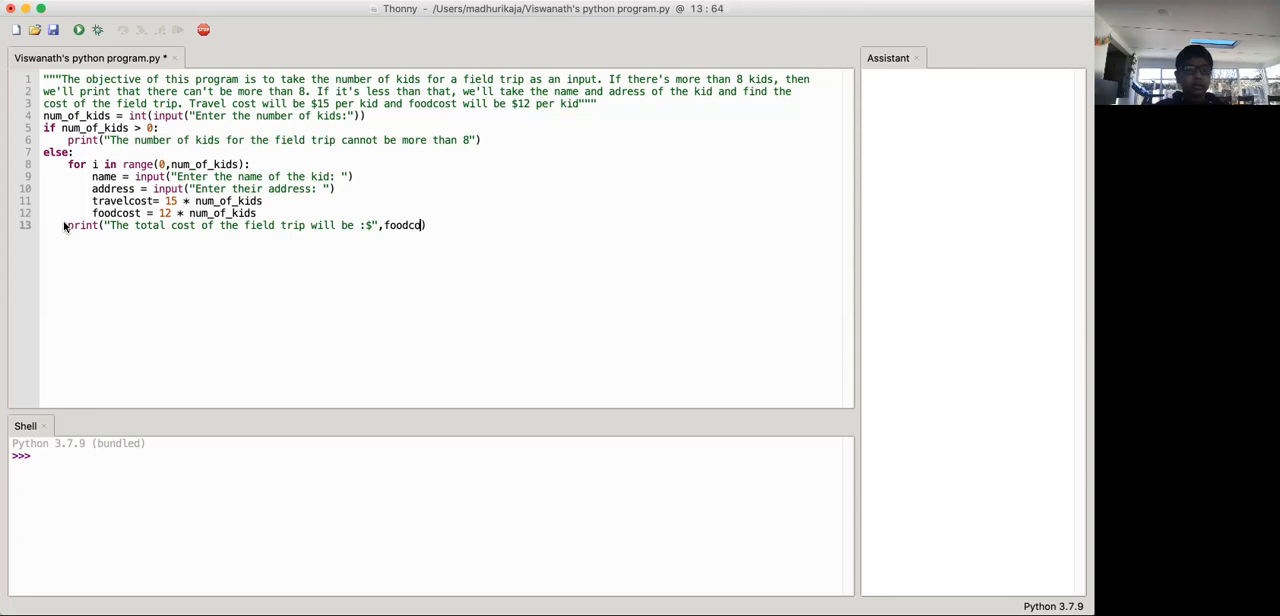
{"action": "type", "text": "+t"}
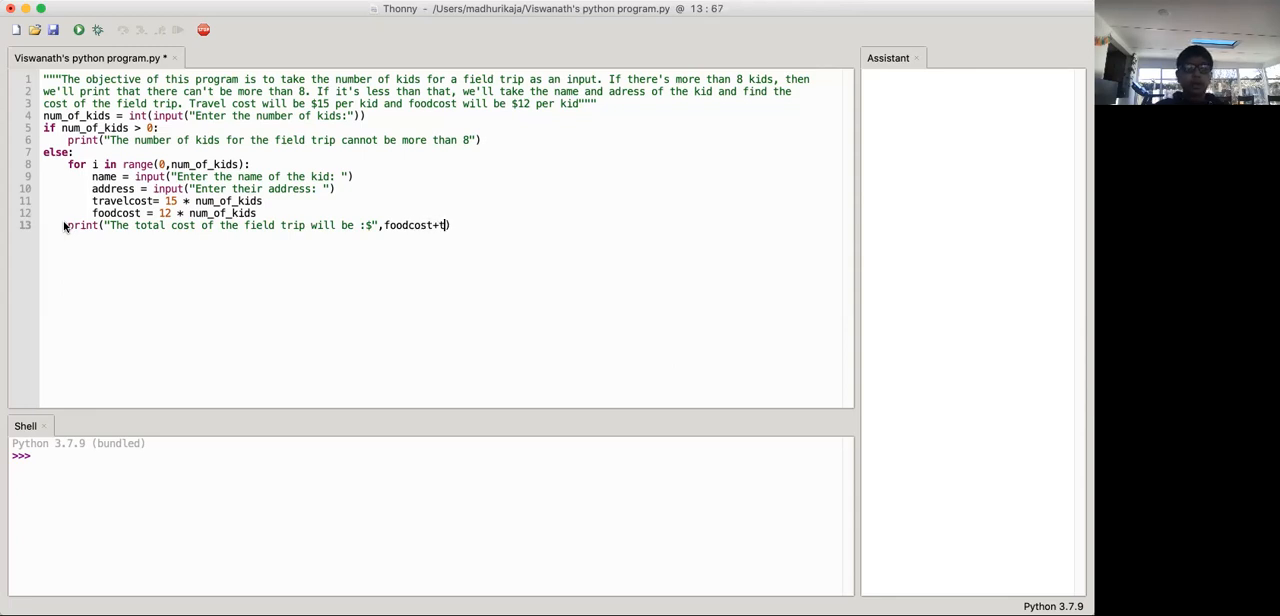
{"action": "type", "text": "ravelcost"}
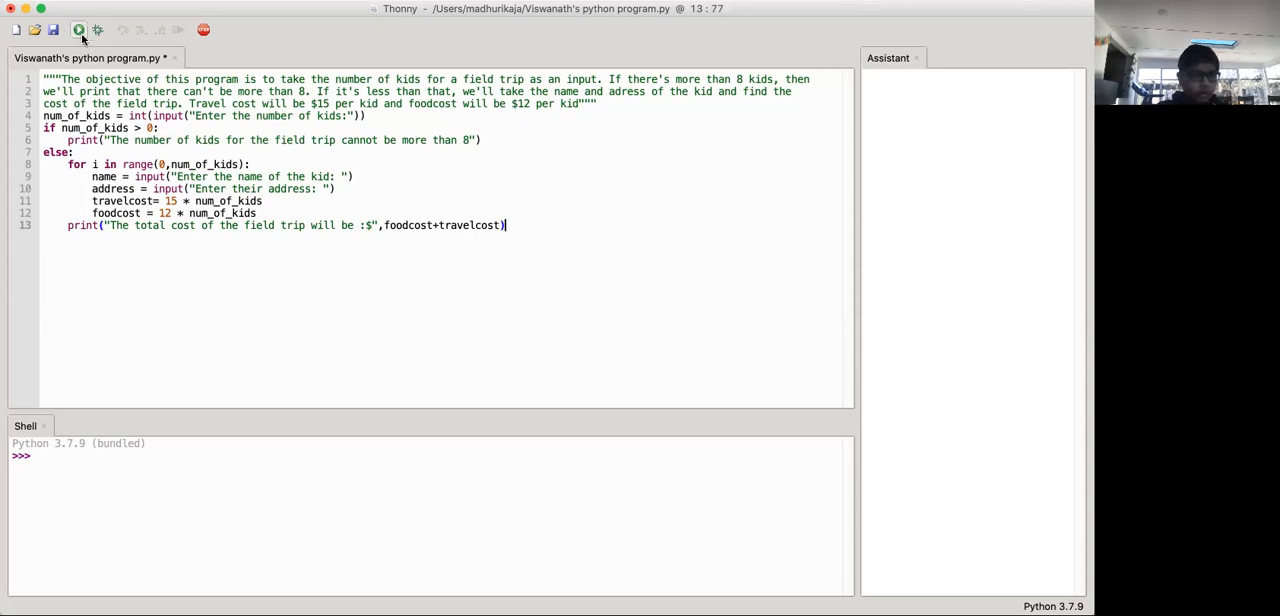
- Run the script with 2 kids, which wrongly prints the more-than-8 message
{"action": "left_click", "coordinate": [75, 28]}
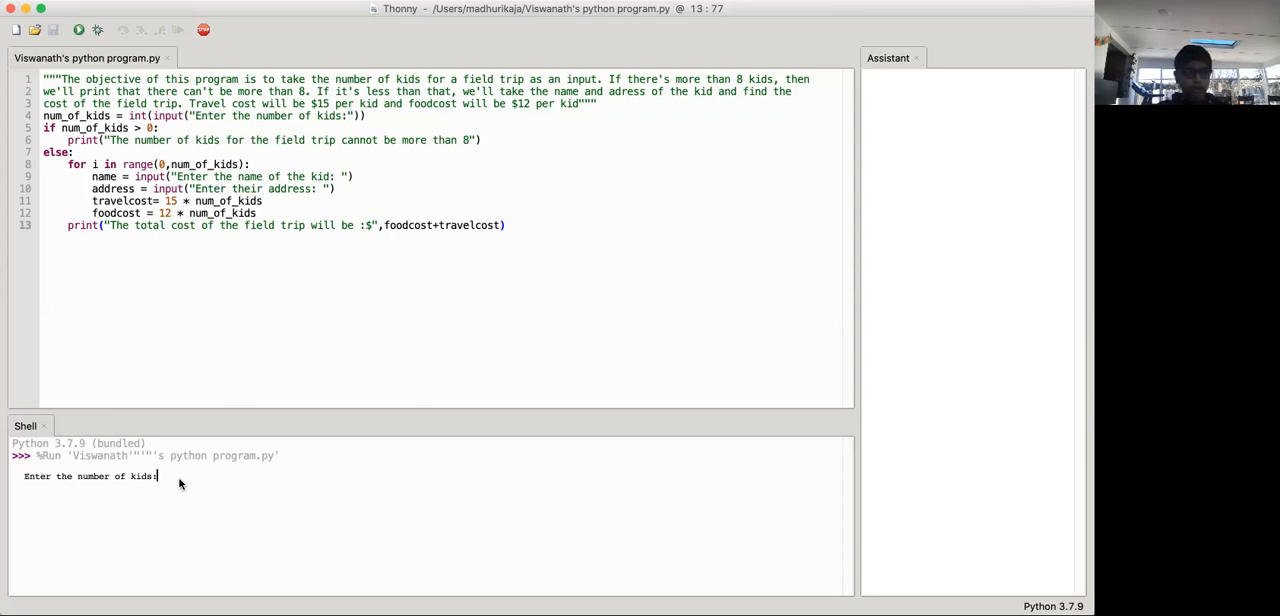
{"action": "type", "text": "2"}
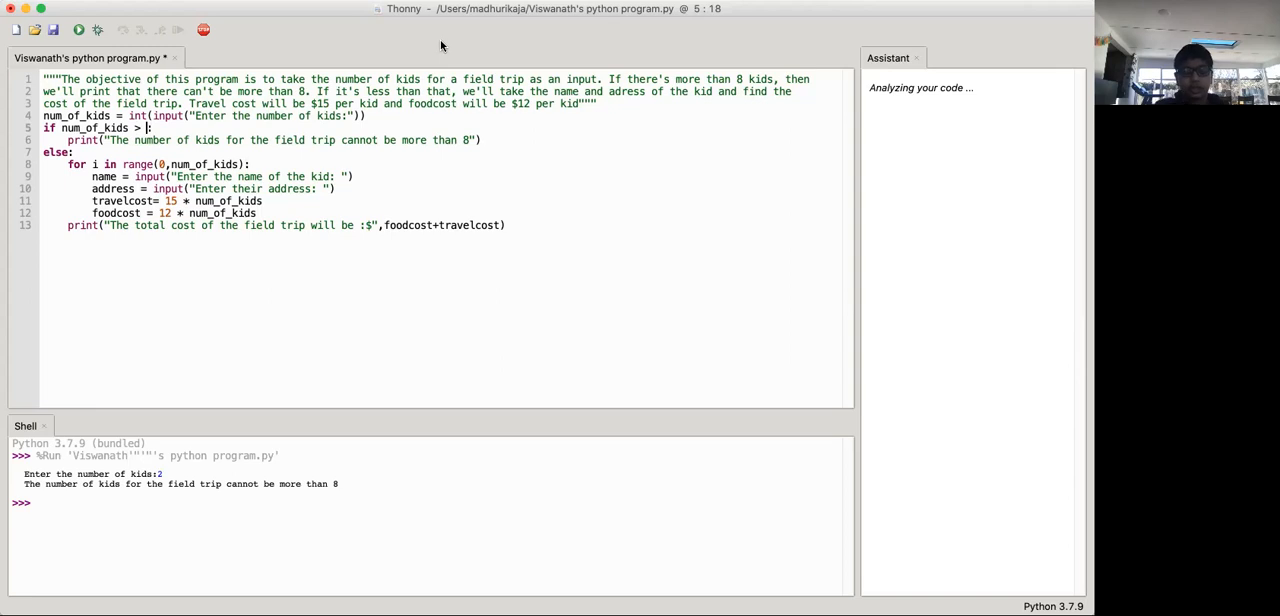
- Change the condition to > 8 and rerun with 2 kids (Brian, 15), getting $54
{"action": "type", "text": "8"}
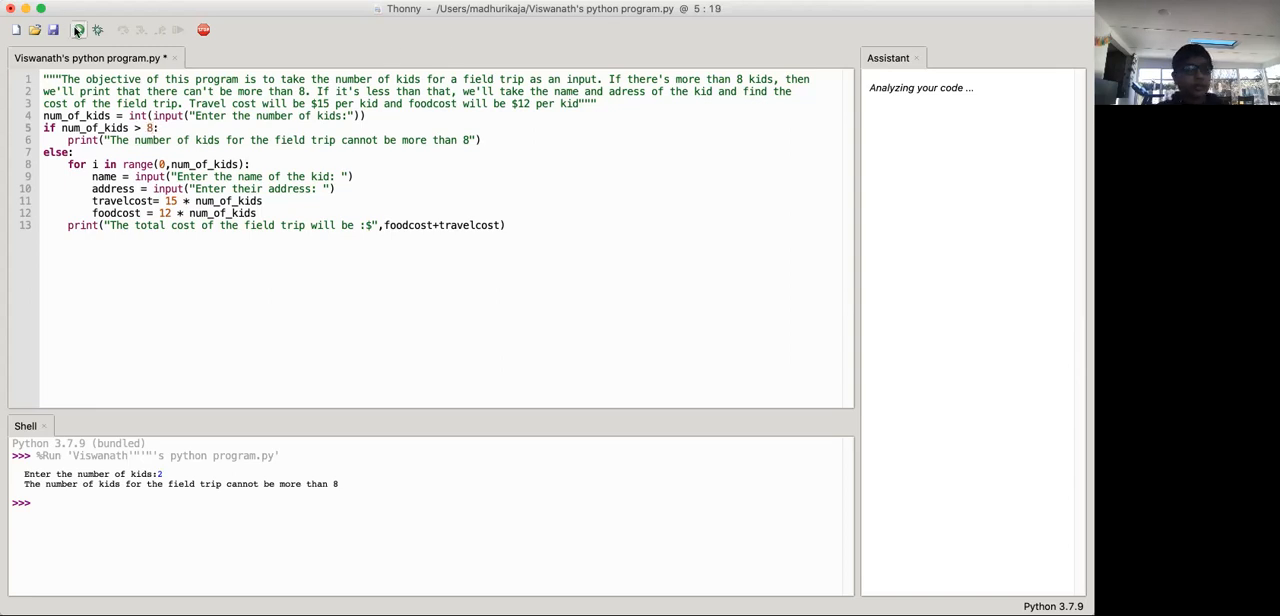
{"action": "left_click", "coordinate": [103, 28]}
{"action": "type", "text": "2"}
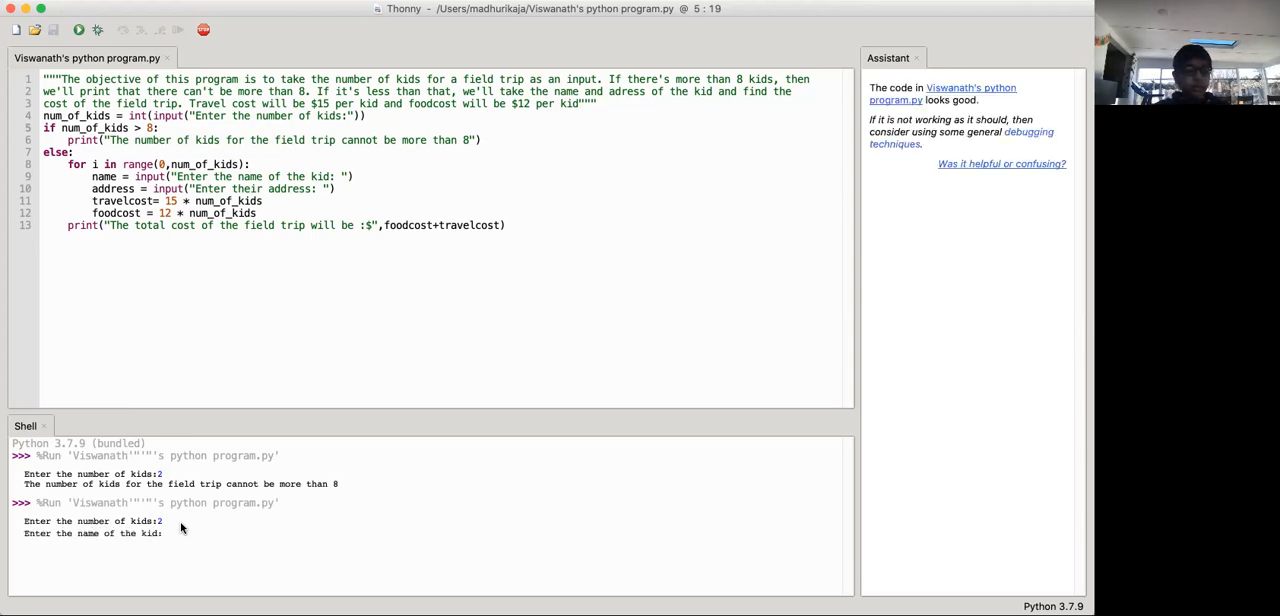
{"action": "type", "text": "Brian"}
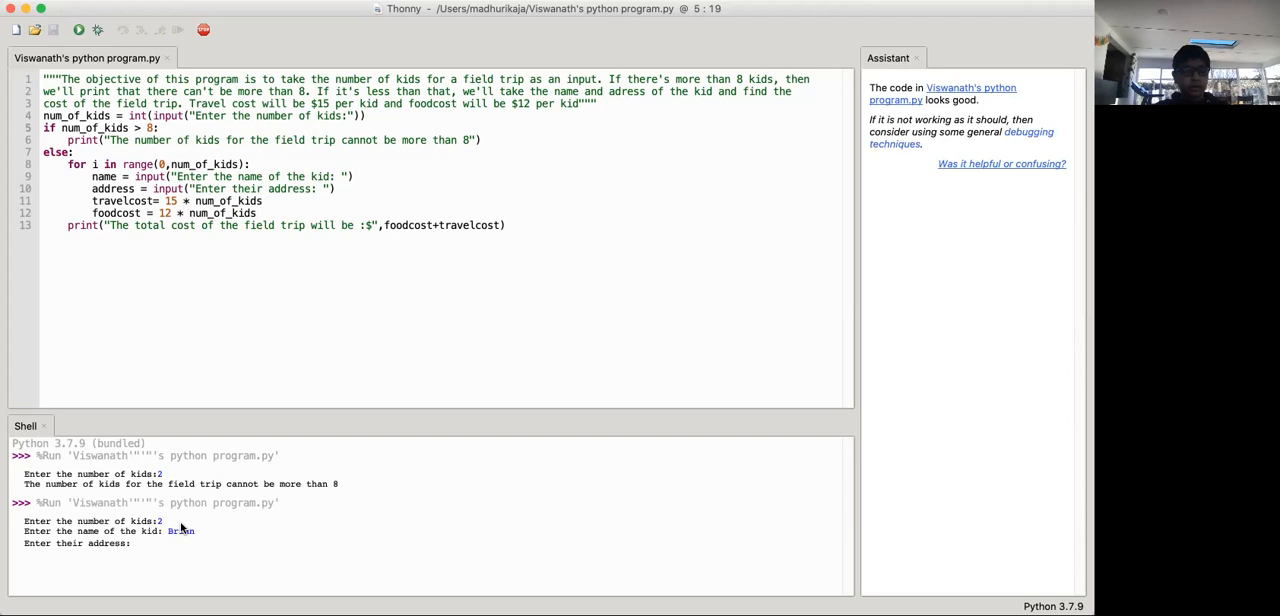
{"action": "type", "text": "15"}
{"action": "type", "text": "lknd"}
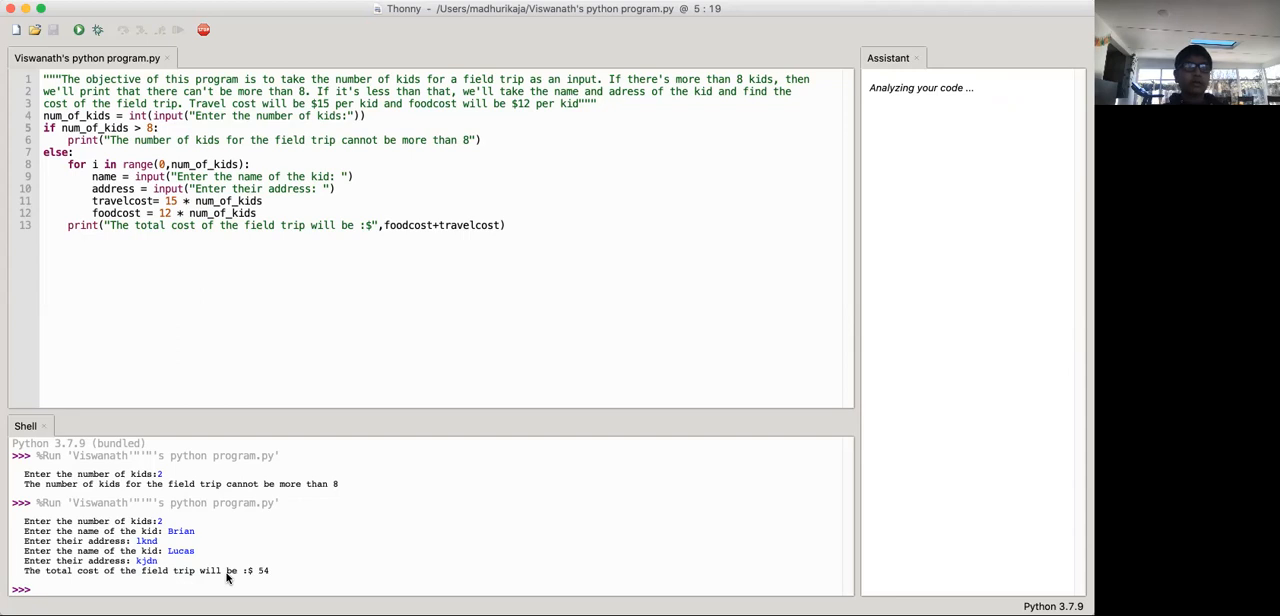
{"action": "mouse_move", "coordinate": [417, 288]}
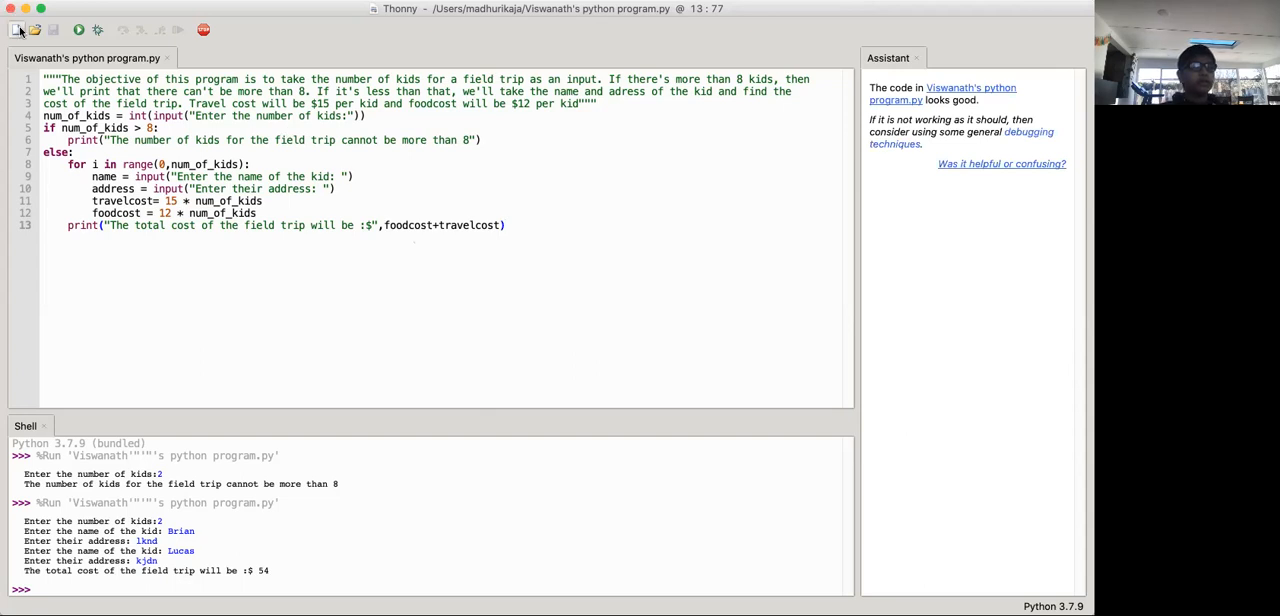
- Create a new script and copy the field-trip code from the original tab
{"action": "left_click", "coordinate": [18, 28]}
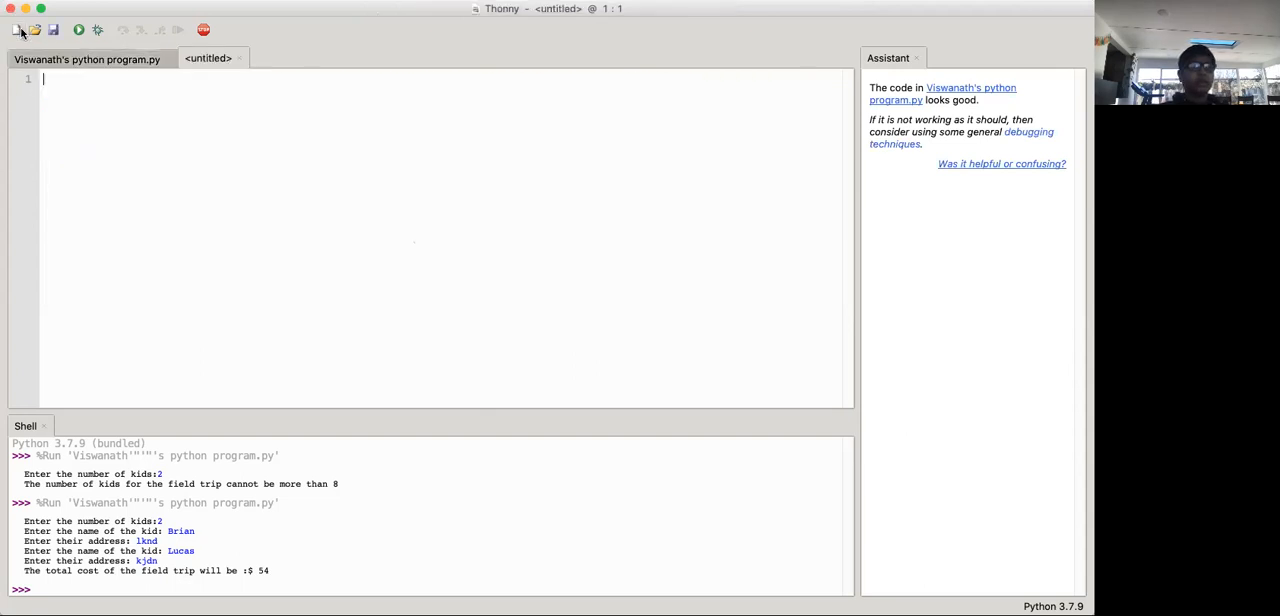
{"action": "left_click", "coordinate": [210, 57]}
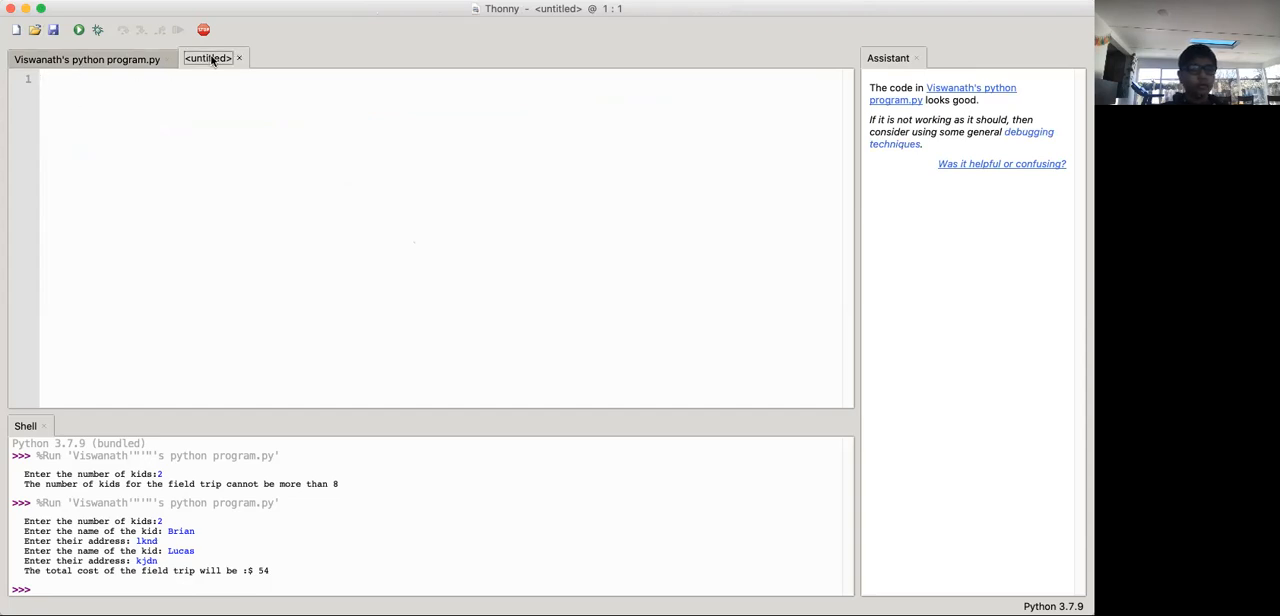
{"action": "left_click", "coordinate": [88, 59]}
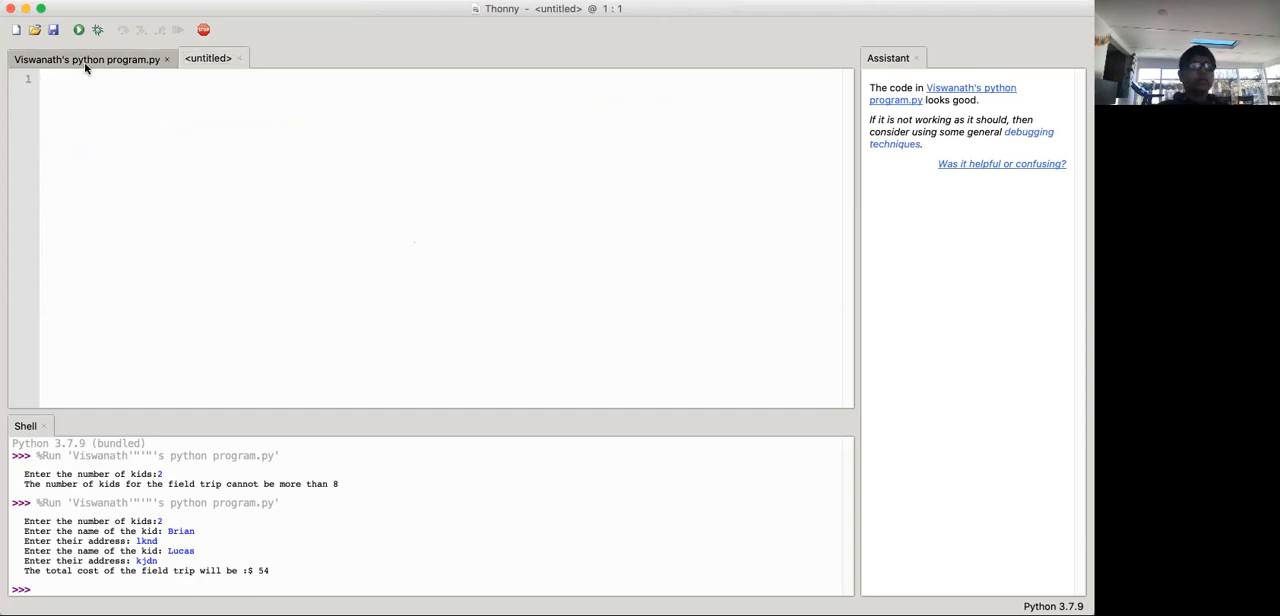
{"action": "left_click", "coordinate": [85, 57]}
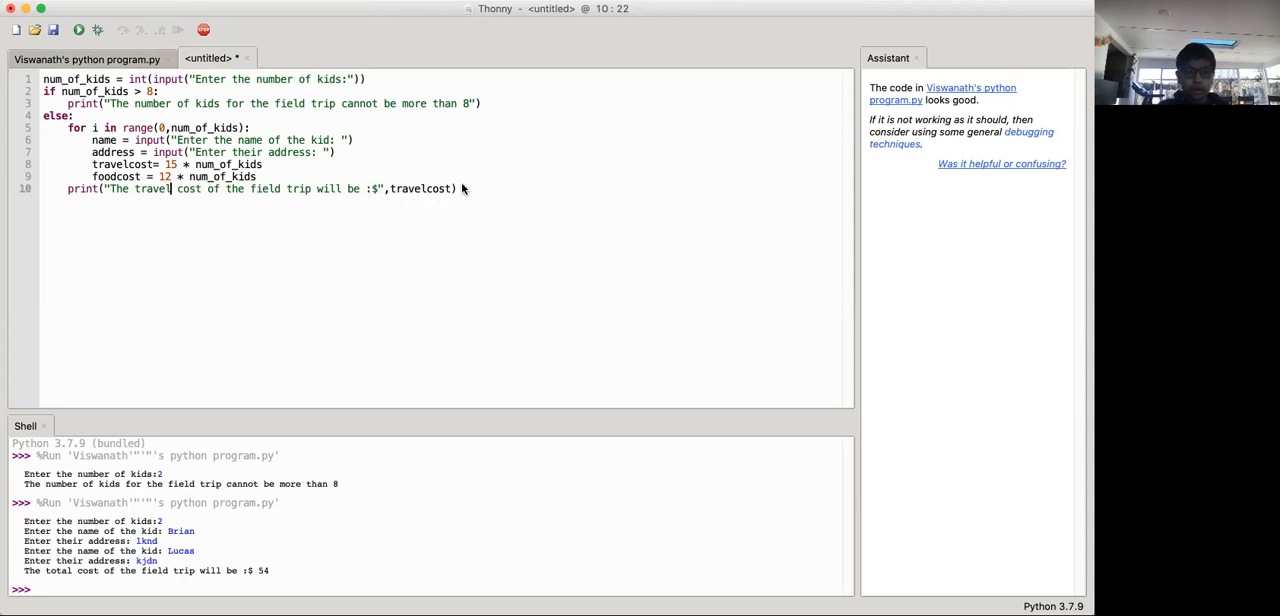
- Add print("The food cost of the field trip will be: $",foodcost) on line 11
{"action": "type", "text": "print(\"TRH"}
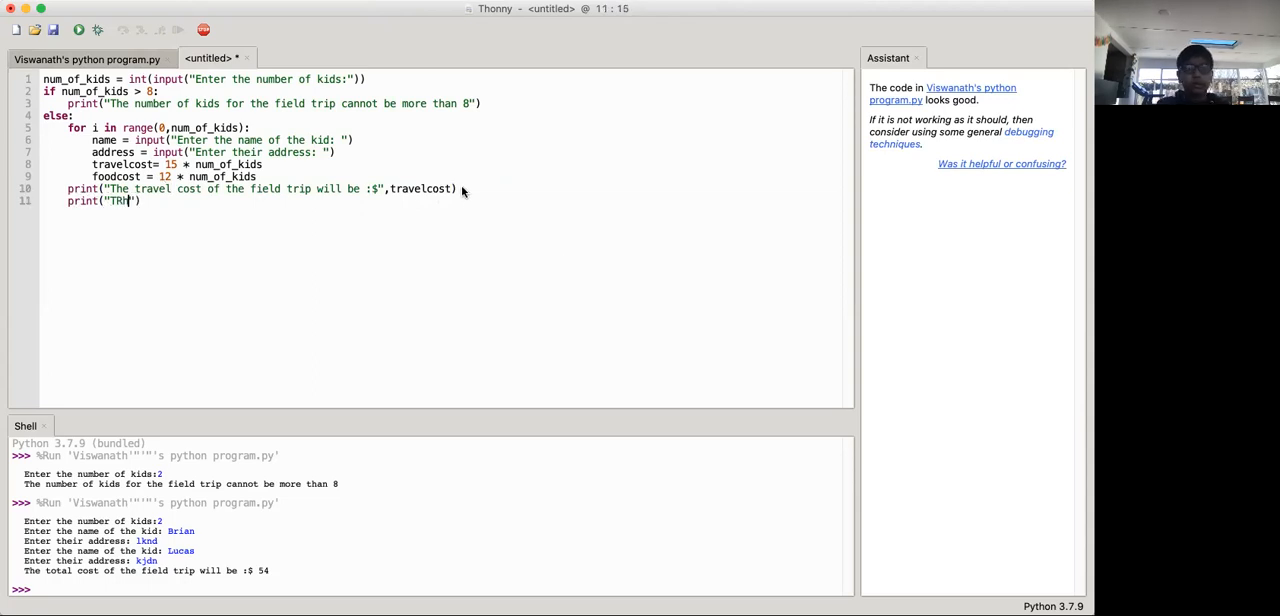
{"action": "type", "text": "he food cost of the field trip will be:"}
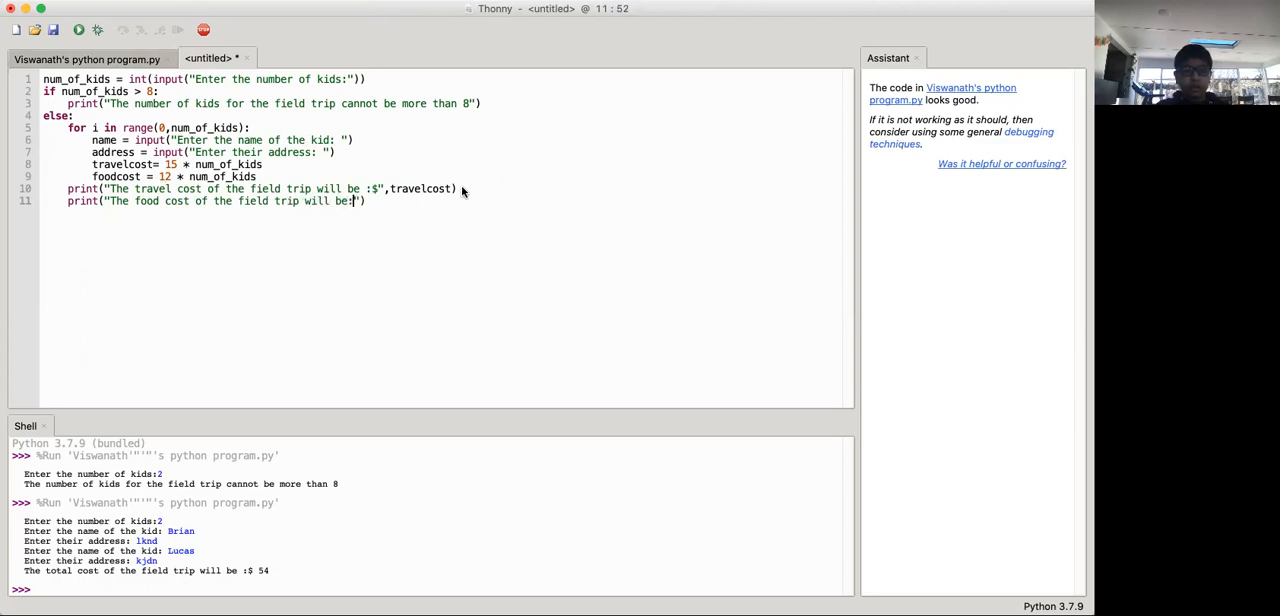
{"action": "type", "text": "$"}
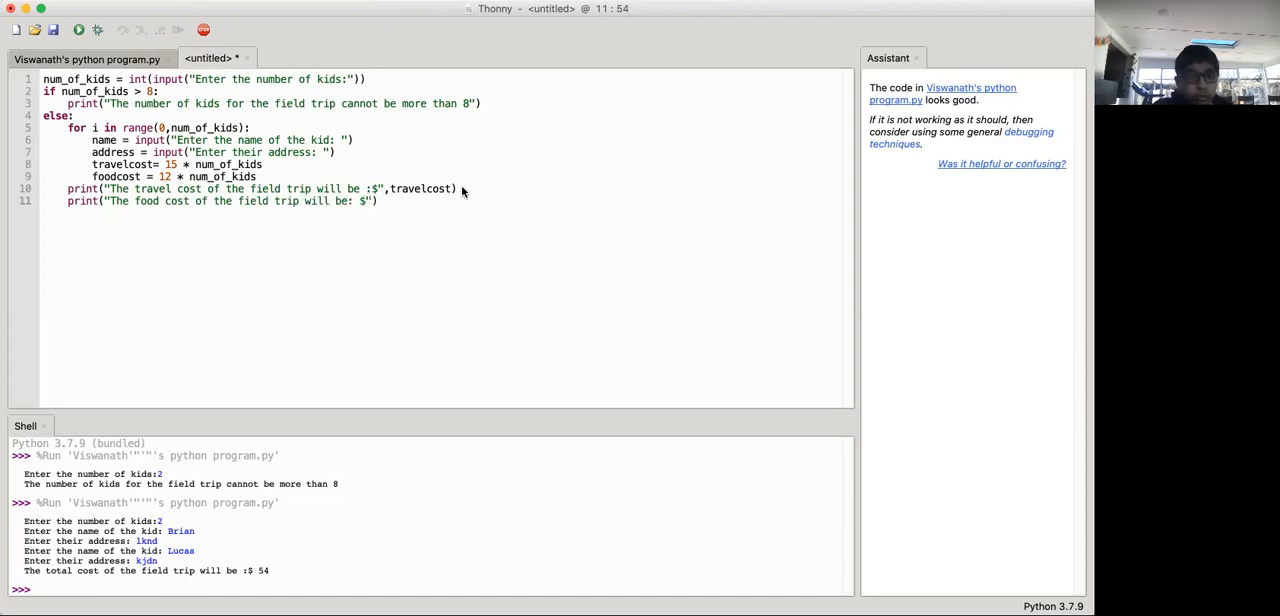
{"action": "type", "text": ","}
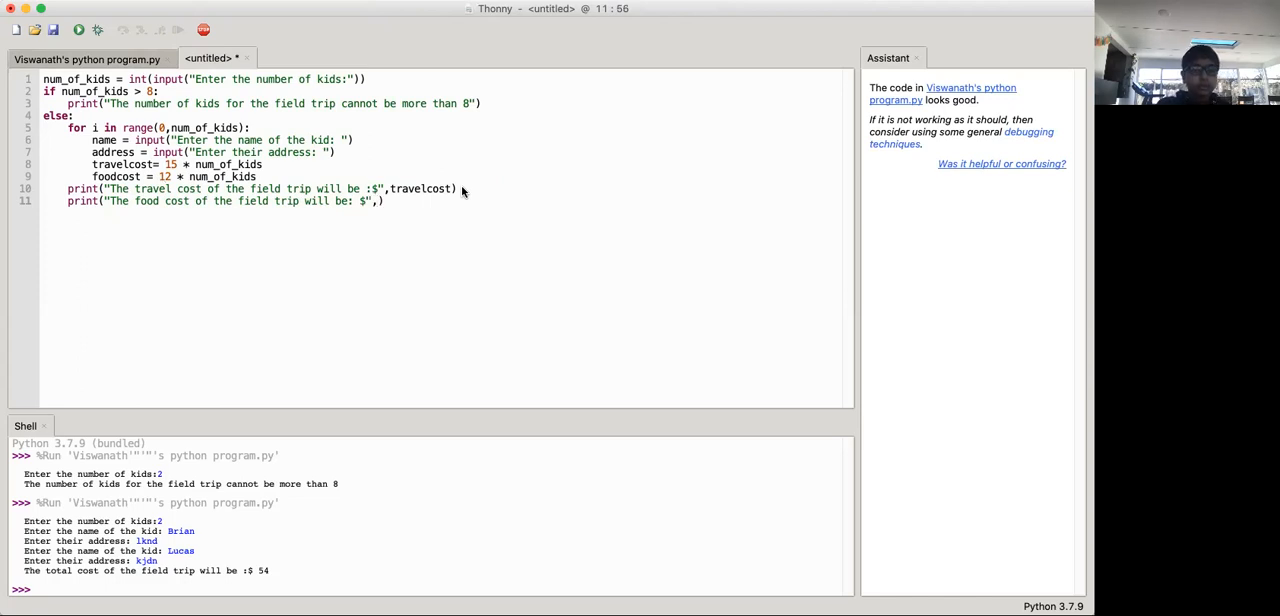
{"action": "type", "text": "foodcost"}
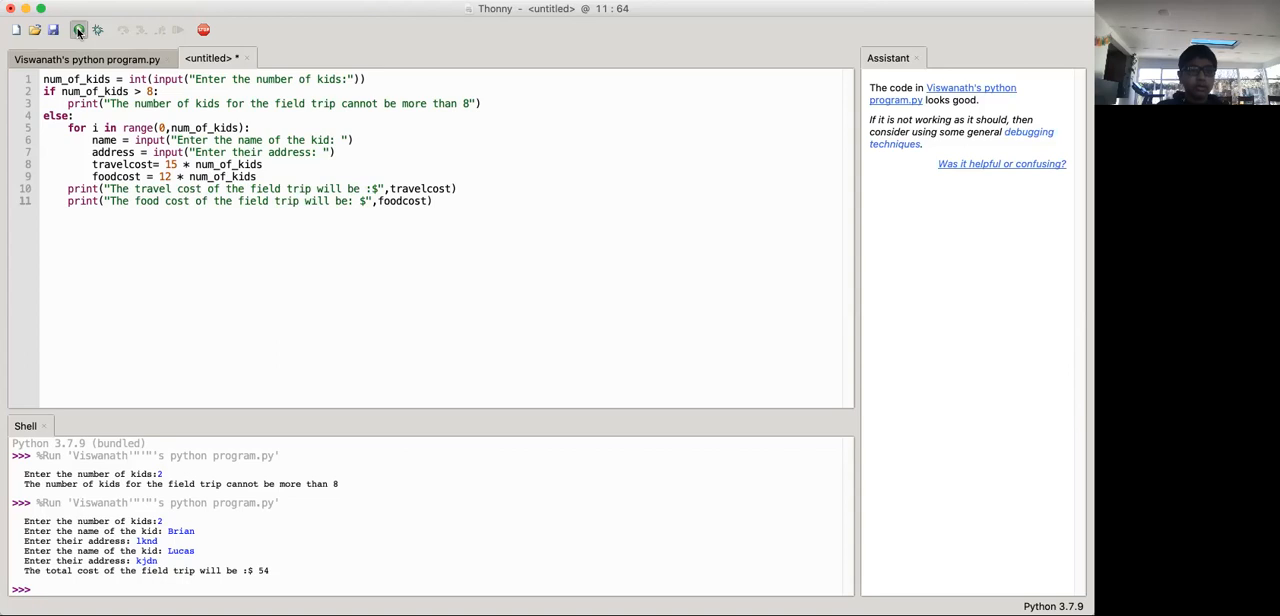
- Run the new script, saving it as 'python program.py'
{"action": "left_click", "coordinate": [74, 28]}
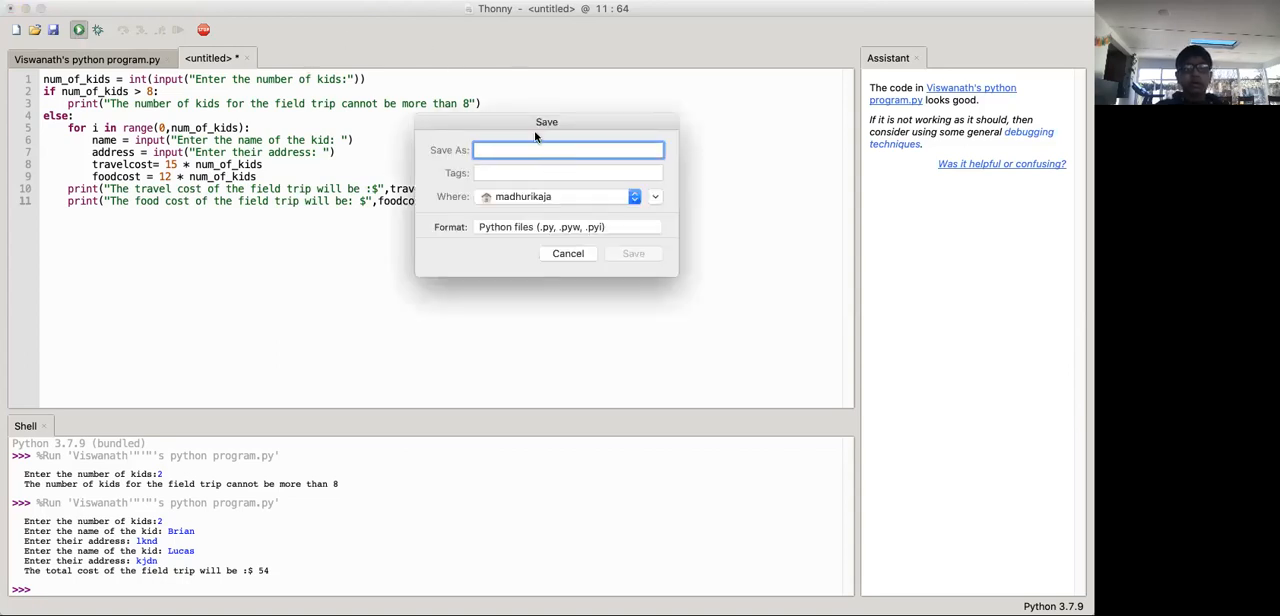
{"action": "type", "text": "python g"}
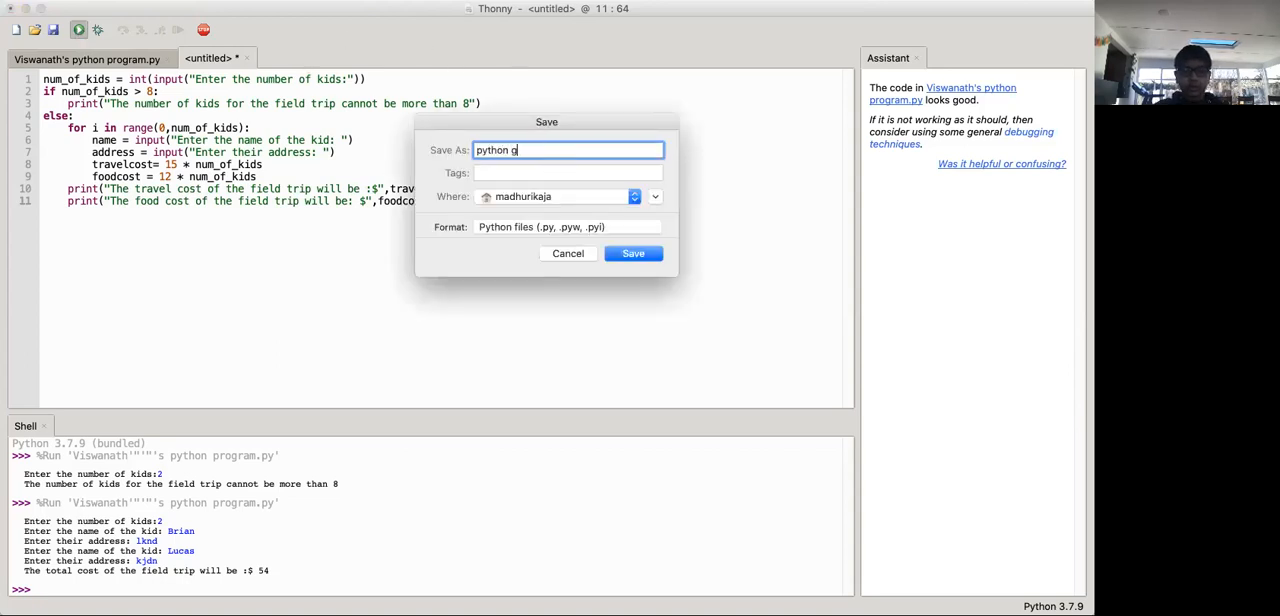
{"action": "type", "text": "rogram"}
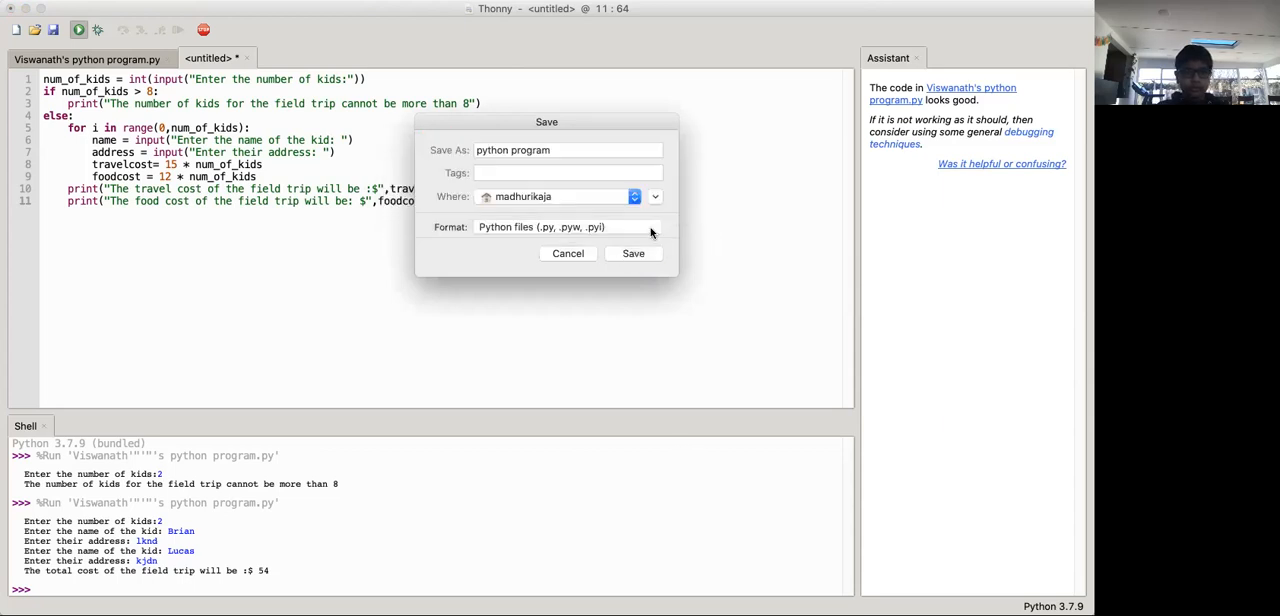
{"action": "left_click", "coordinate": [633, 253]}
{"action": "type", "text": "2"}
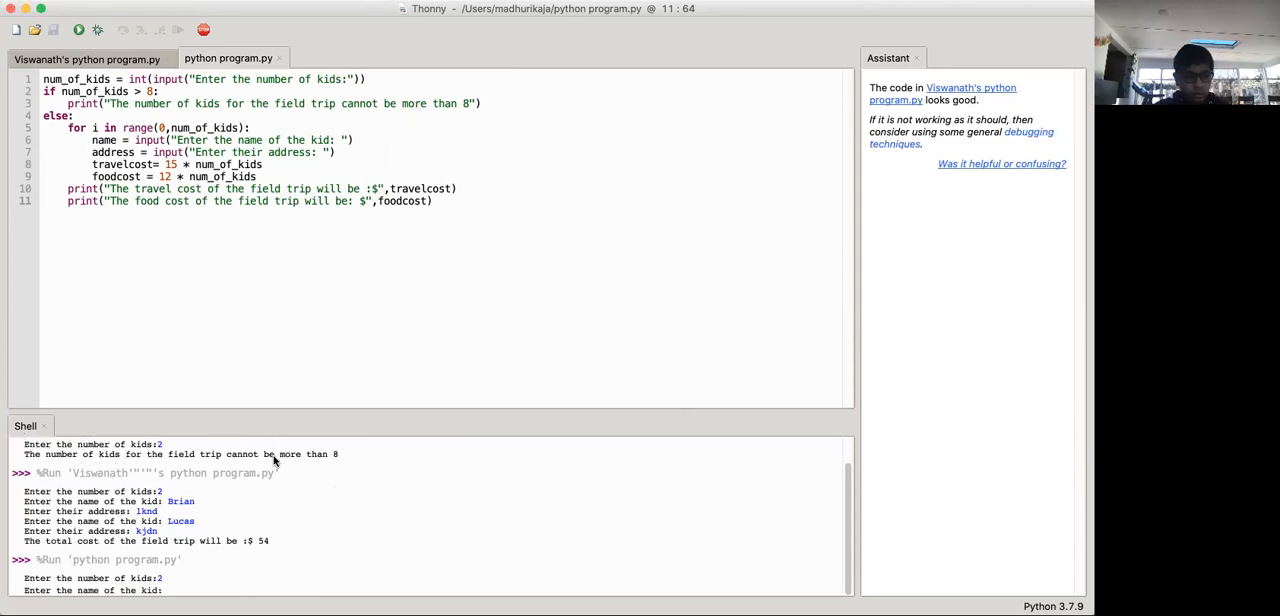
- Enter the kid's name 'Brian' and address 'ajknd' to finish the run
{"action": "type", "text": "Brian"}
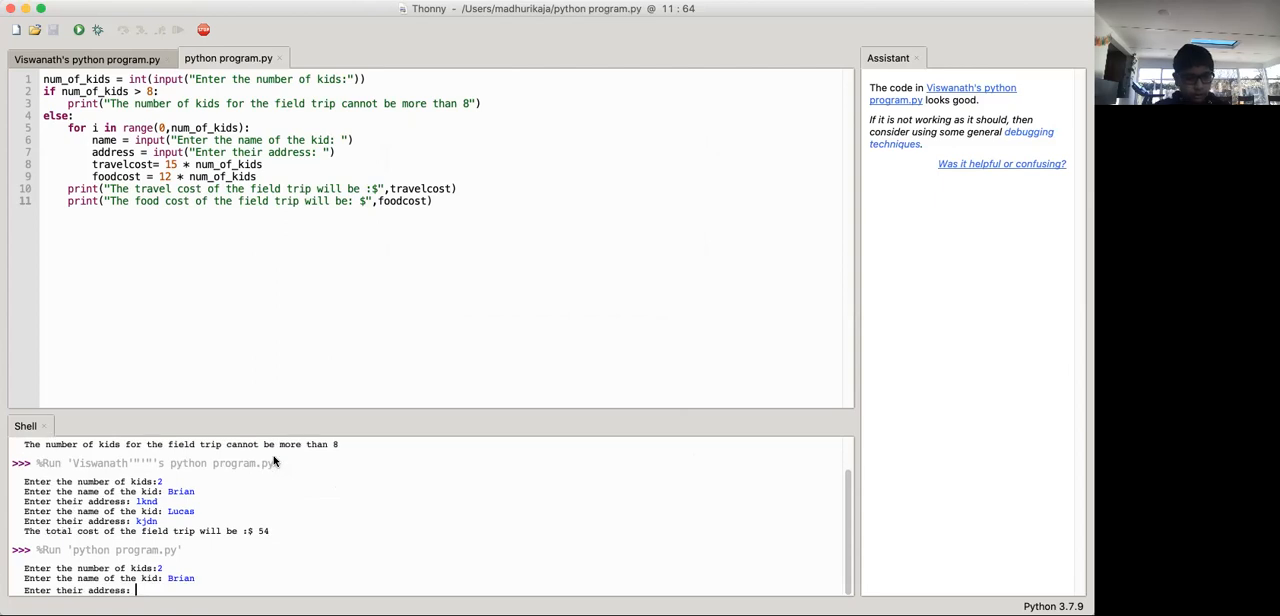
{"action": "type", "text": "ajknd"}
{"action": "type", "text": "lkj"}
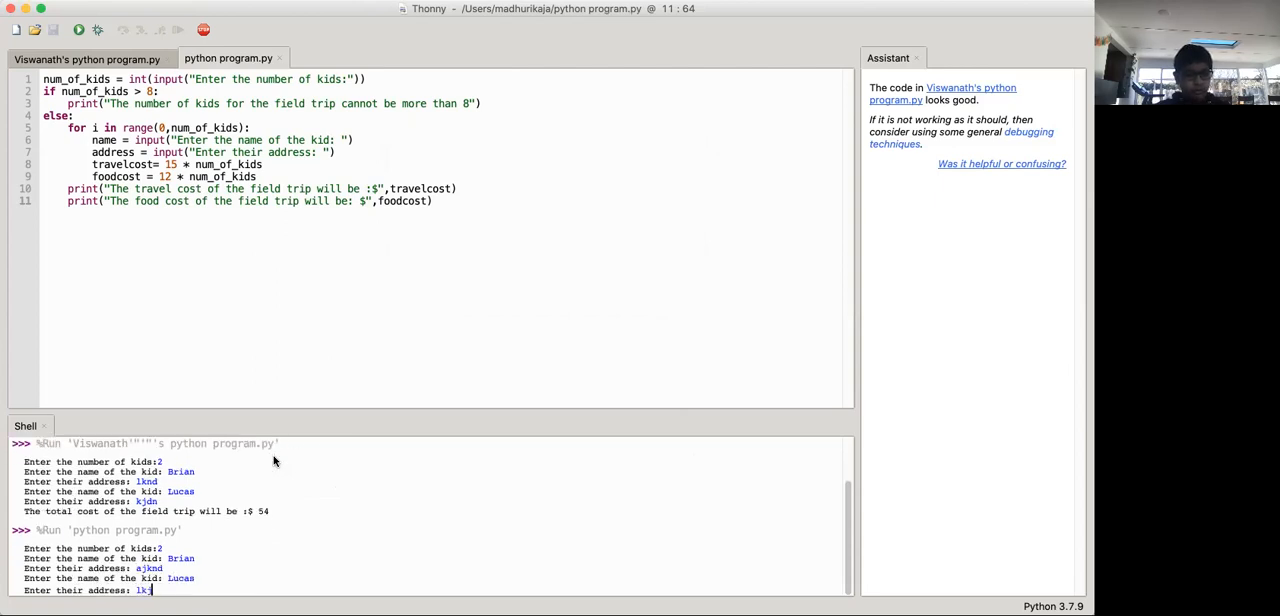
{"action": "key", "text": "Return"}
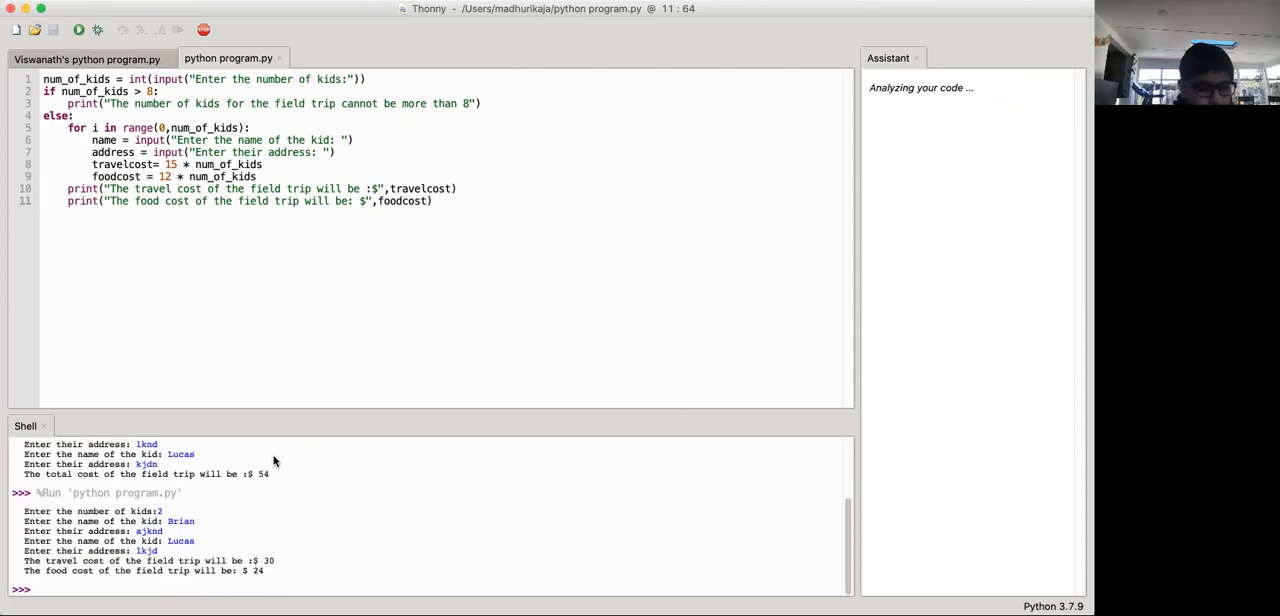